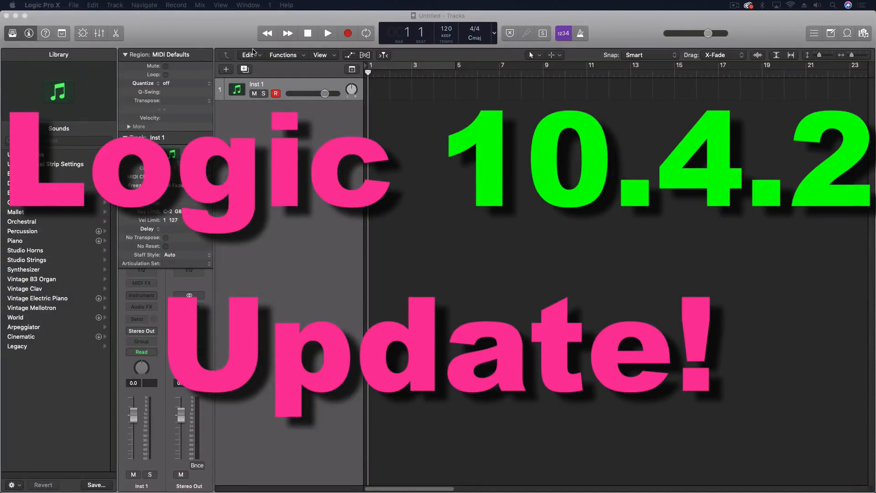
Review the What's New in Logic Pro summary from the Help menu and dismiss it
{"action": "left_click", "coordinate": [249, 5]}
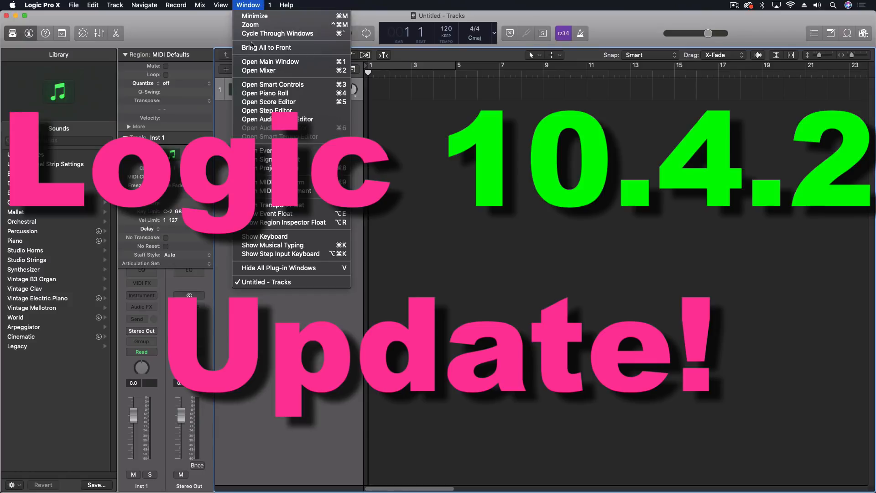
{"action": "left_click", "coordinate": [285, 6]}
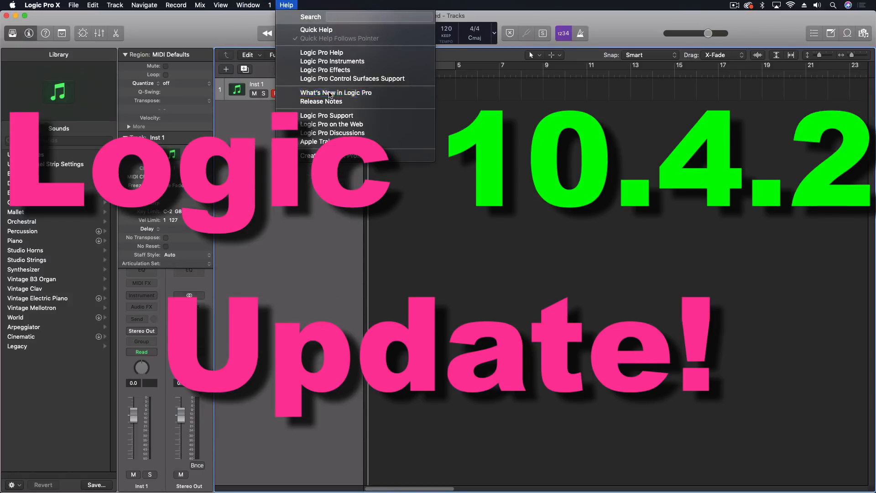
{"action": "left_click", "coordinate": [335, 93]}
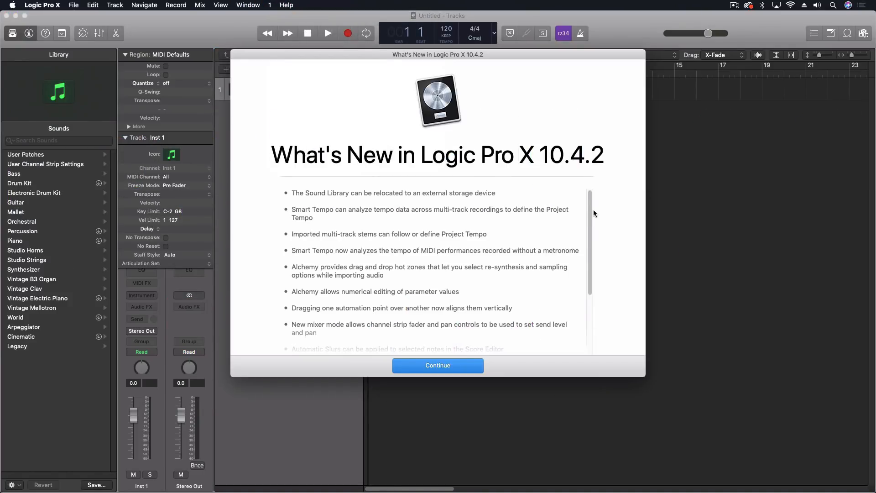
{"action": "mouse_move", "coordinate": [512, 223]}
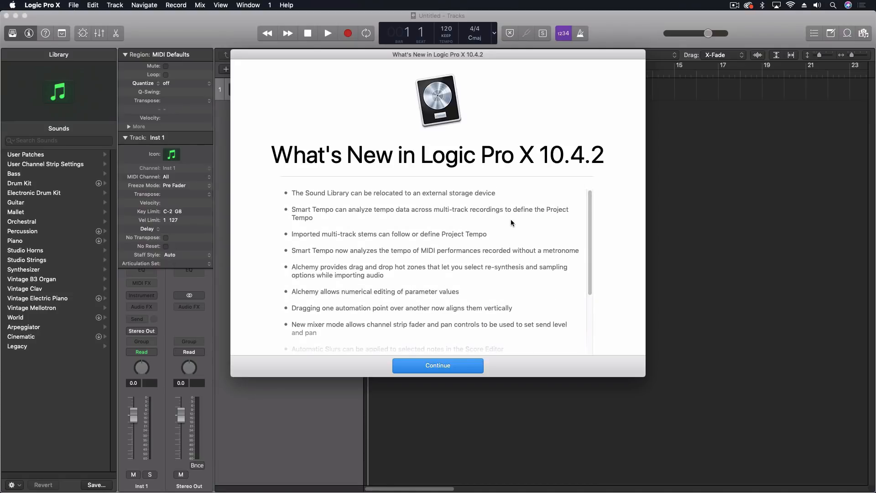
{"action": "mouse_move", "coordinate": [399, 129]}
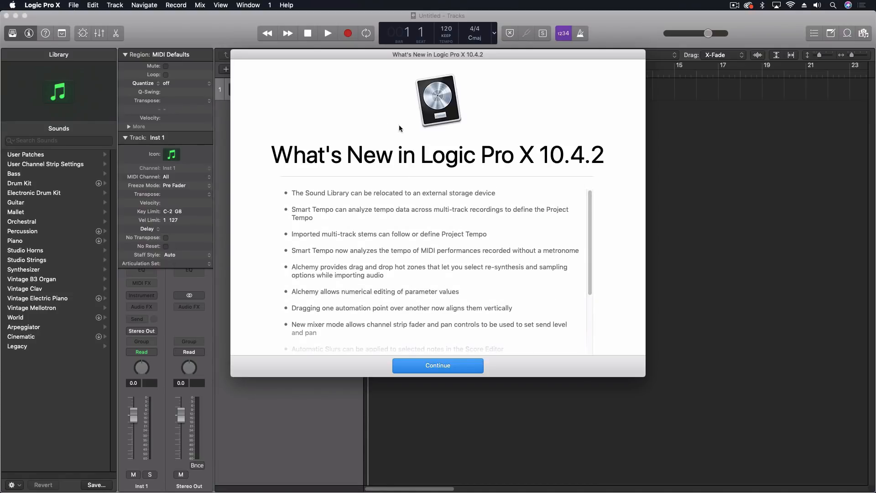
{"action": "left_click", "coordinate": [437, 365]}
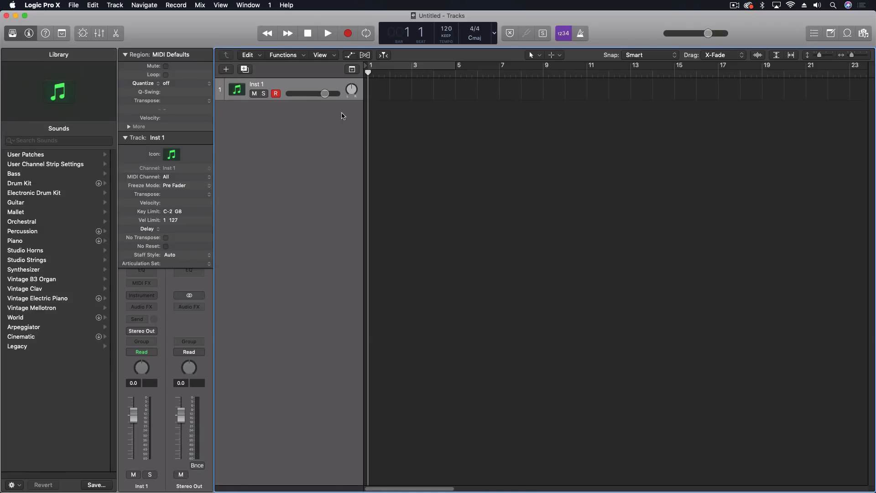
Start Relocate Sound Library and choose Macintosh HD as the destination volume
{"action": "left_click", "coordinate": [11, 5]}
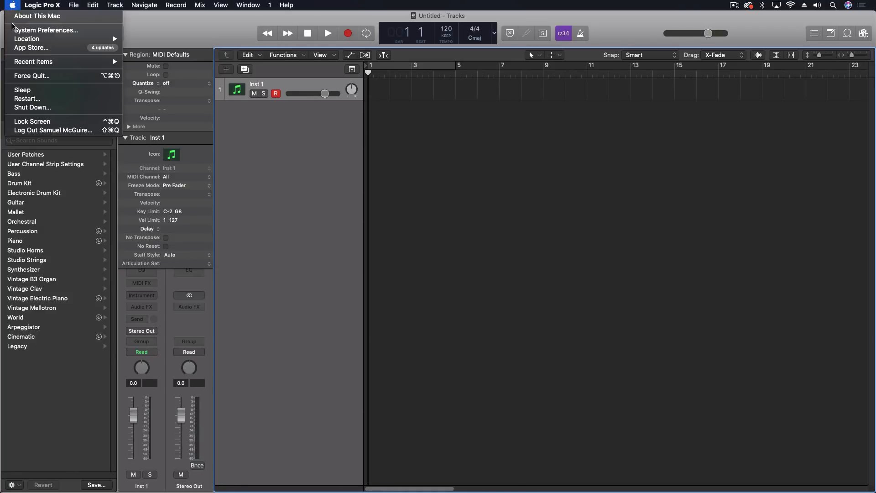
{"action": "left_click", "coordinate": [42, 6]}
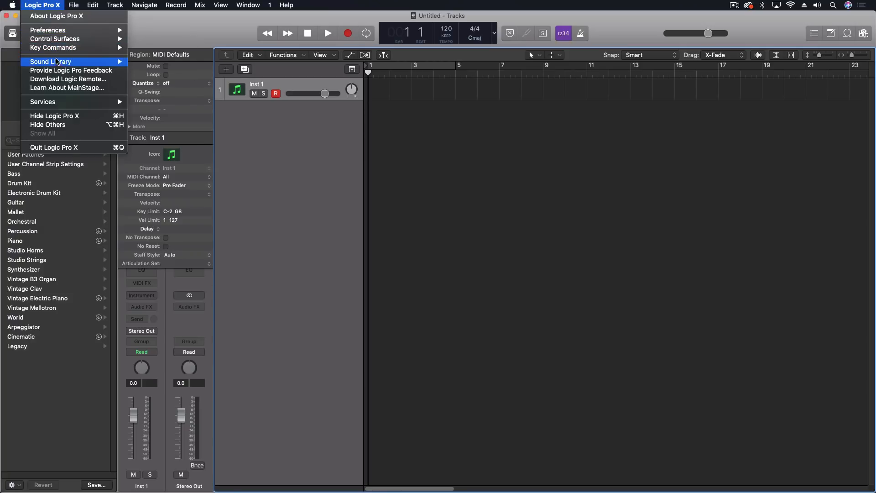
{"action": "mouse_move", "coordinate": [51, 61]}
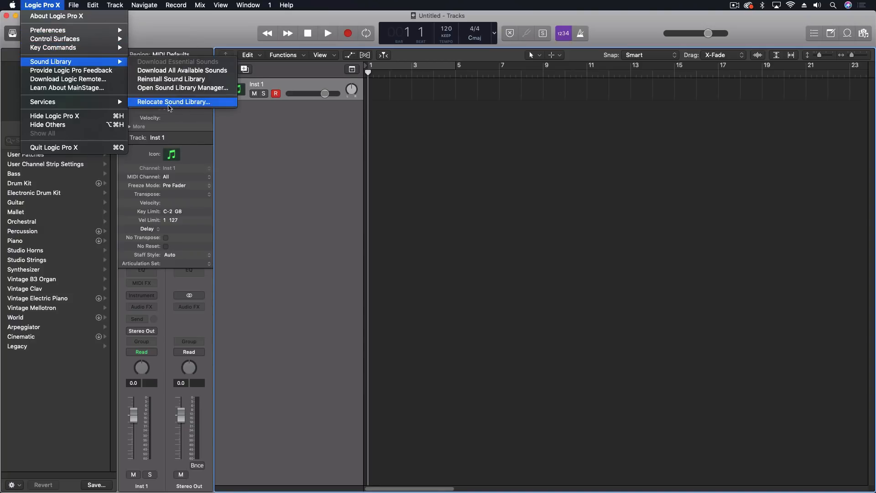
{"action": "left_click", "coordinate": [172, 101]}
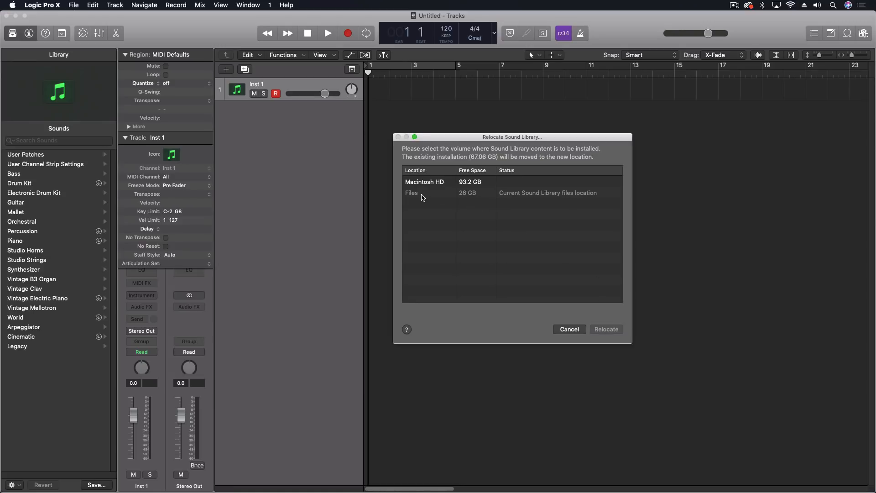
{"action": "left_click", "coordinate": [425, 182]}
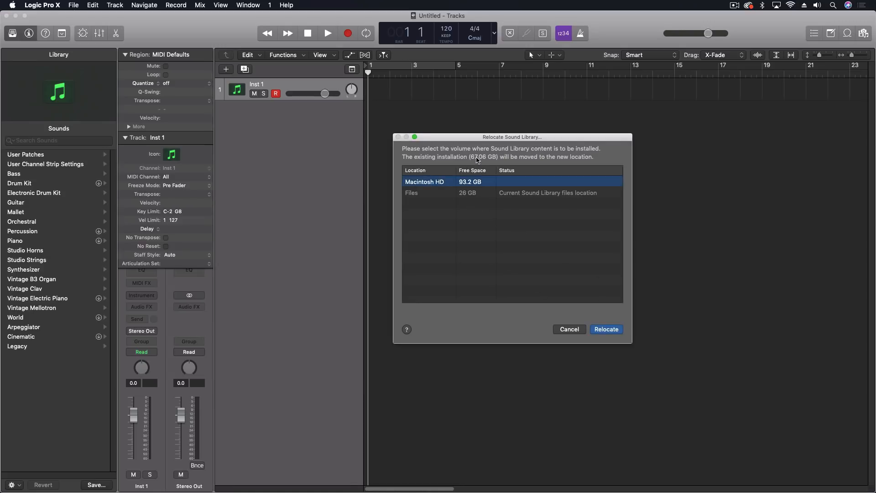
{"action": "mouse_move", "coordinate": [494, 193]}
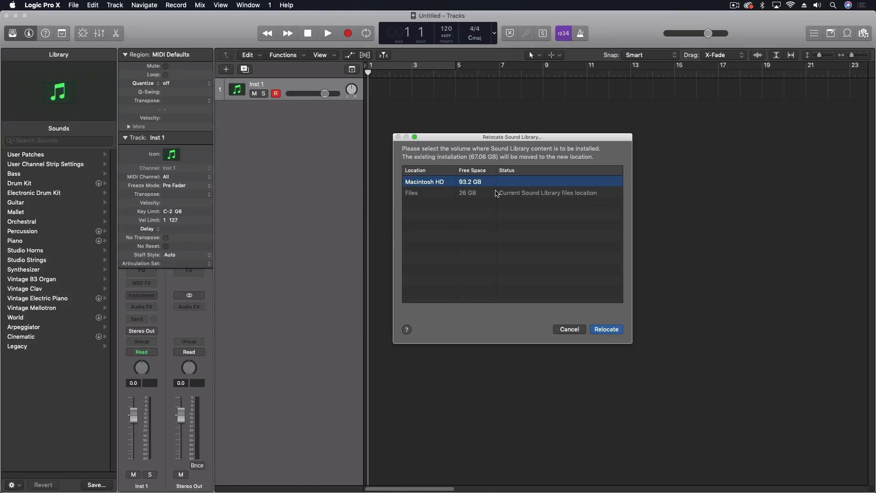
{"action": "mouse_move", "coordinate": [548, 329]}
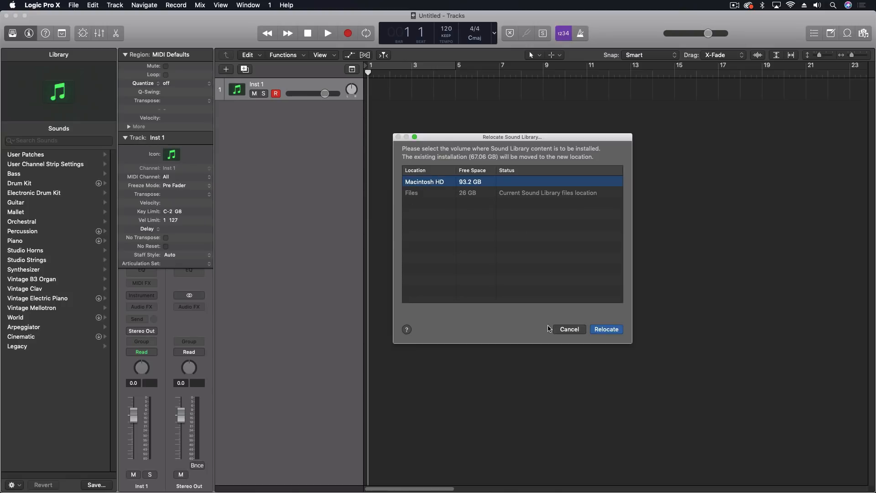
{"action": "mouse_move", "coordinate": [511, 201]}
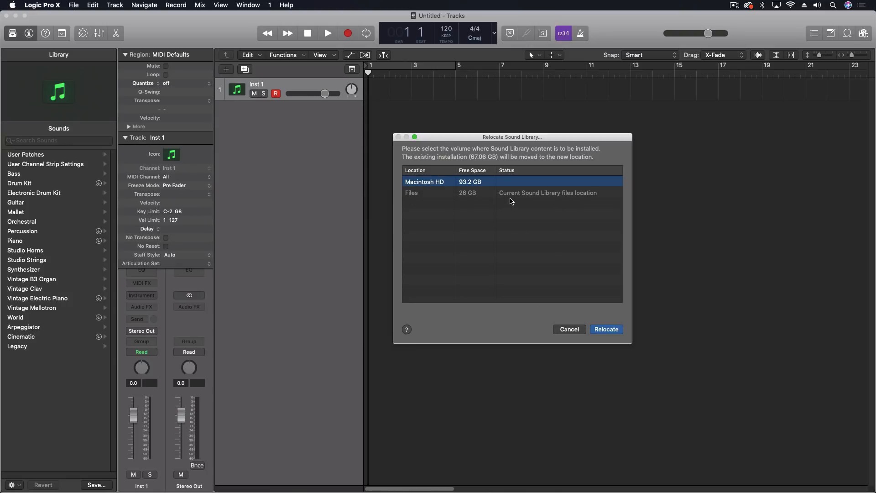
{"action": "mouse_move", "coordinate": [575, 197]}
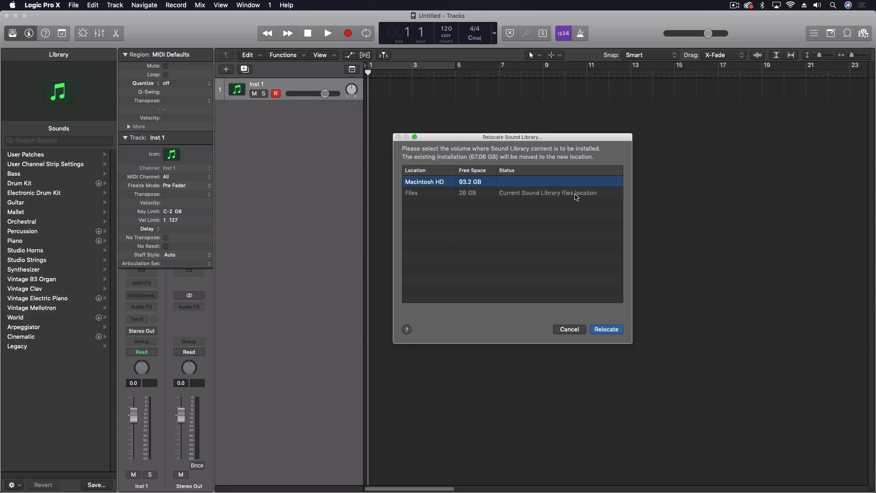
{"action": "mouse_move", "coordinate": [550, 201]}
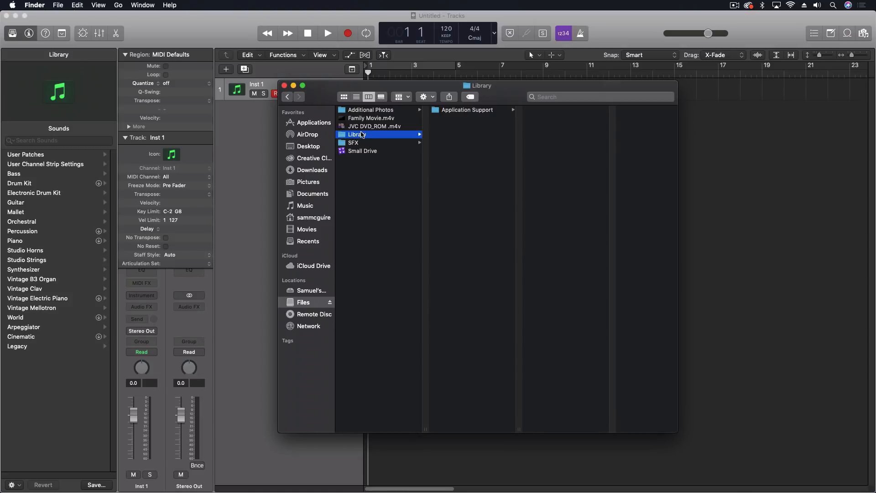
Browse into Library › Application Support › Logic on the Files drive
{"action": "left_click", "coordinate": [466, 110]}
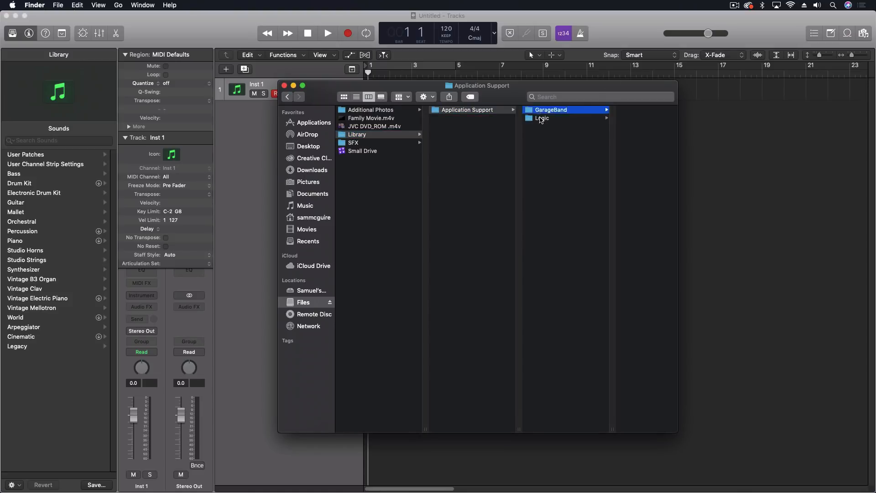
{"action": "left_click", "coordinate": [541, 118]}
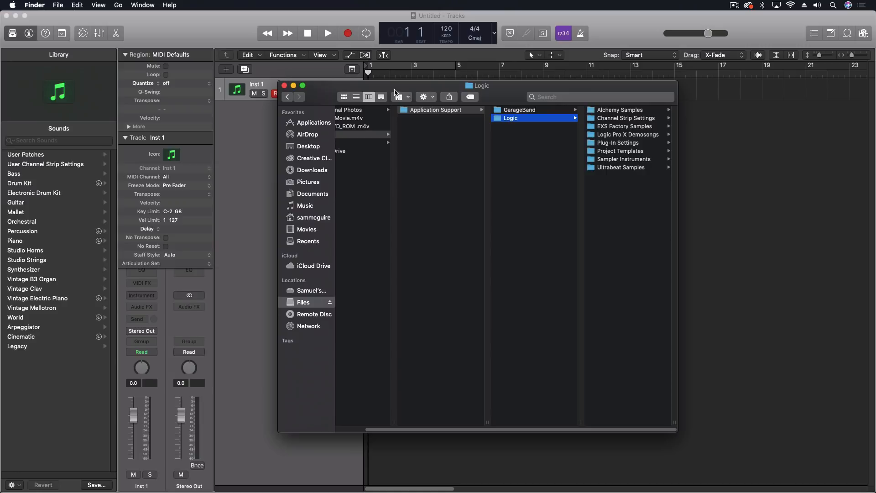
{"action": "mouse_move", "coordinate": [339, 93]}
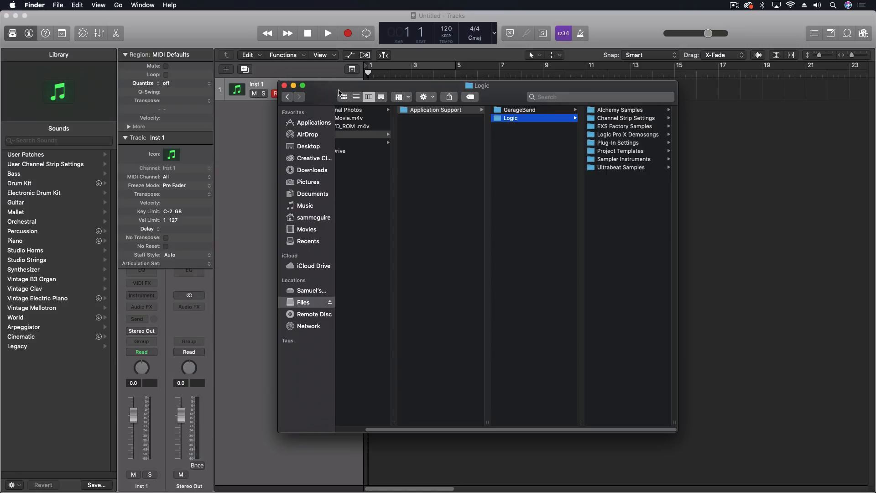
{"action": "mouse_move", "coordinate": [369, 96]}
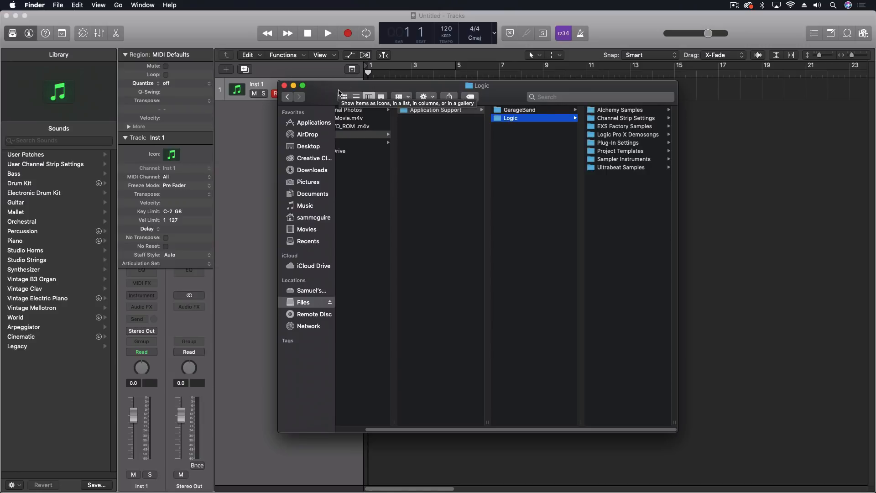
{"action": "mouse_move", "coordinate": [319, 90]}
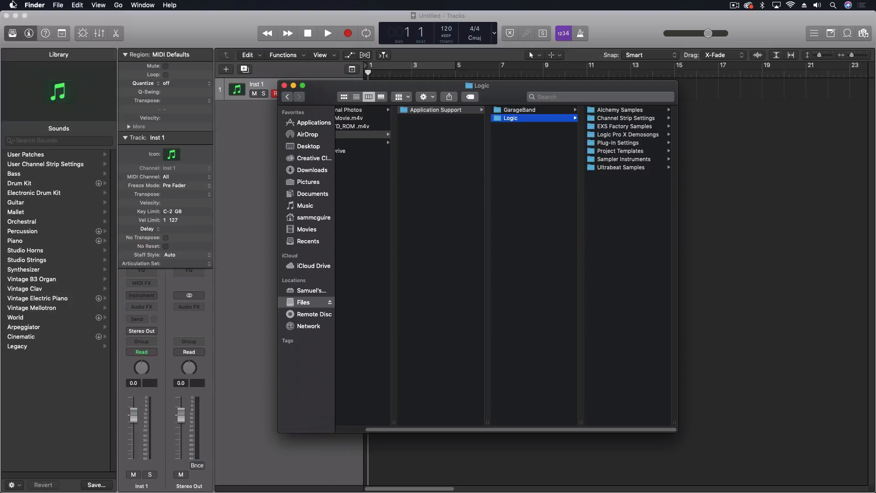
Check Music Creation storage usage in About This Mac's storage manager, then return to the overview
{"action": "left_click", "coordinate": [12, 6]}
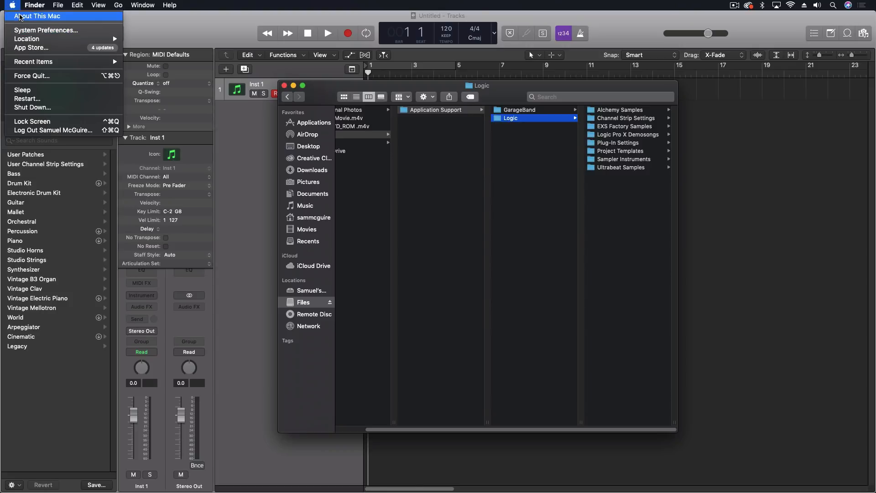
{"action": "left_click", "coordinate": [36, 15]}
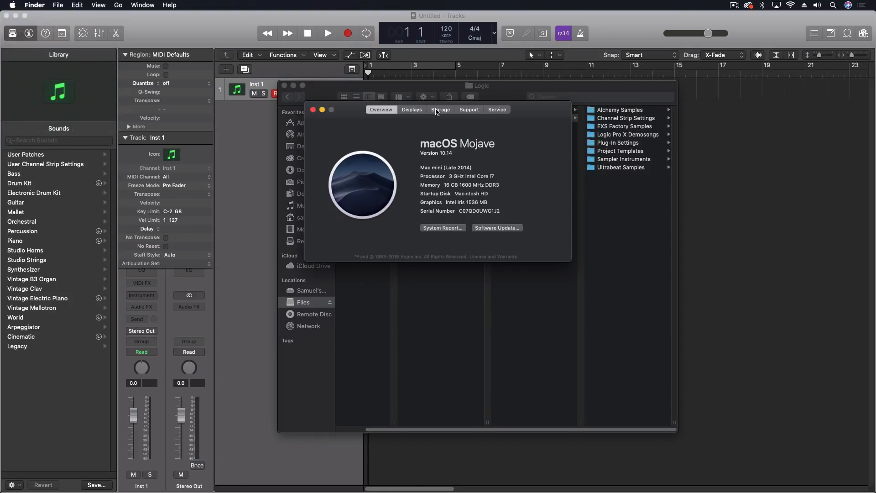
{"action": "left_click", "coordinate": [441, 110]}
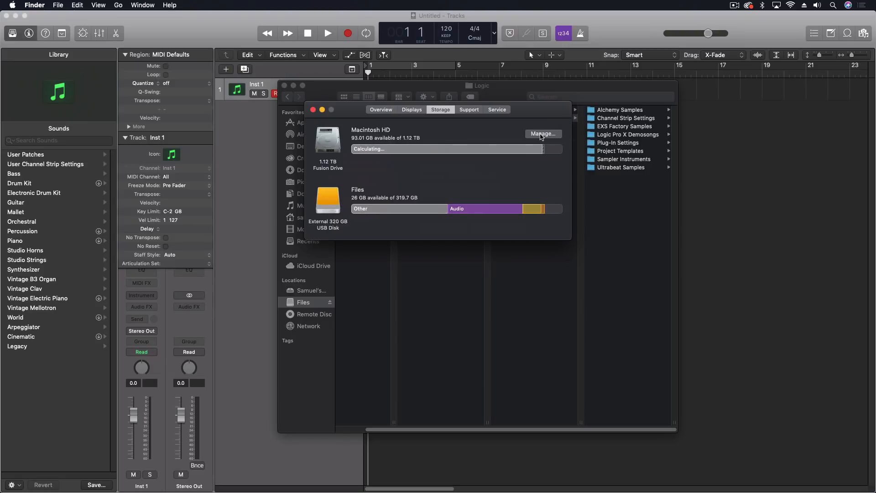
{"action": "left_click", "coordinate": [542, 133]}
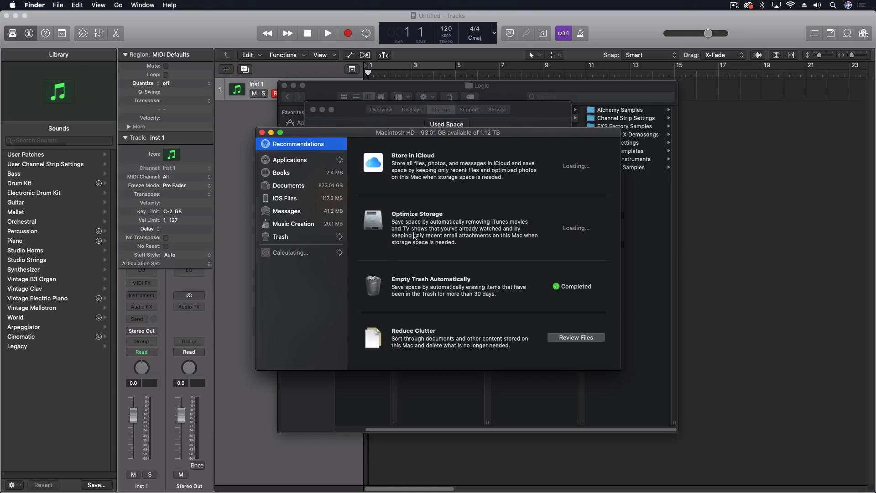
{"action": "left_click", "coordinate": [293, 224]}
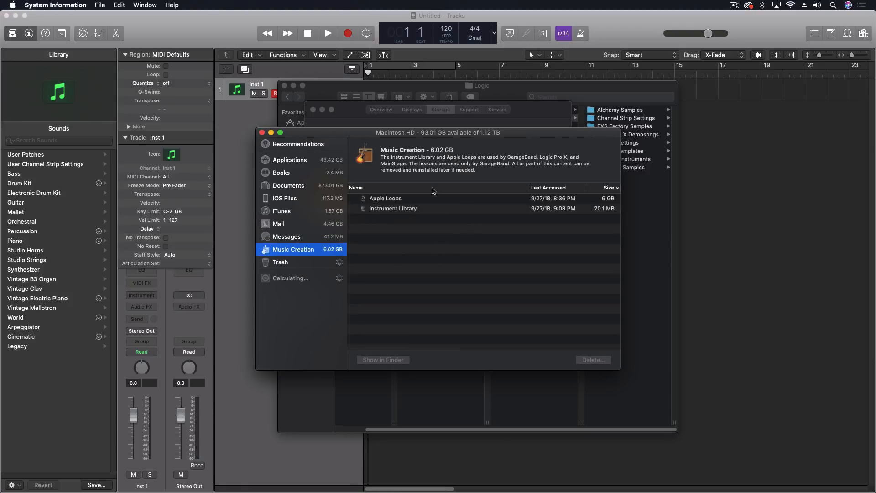
{"action": "mouse_move", "coordinate": [400, 216]}
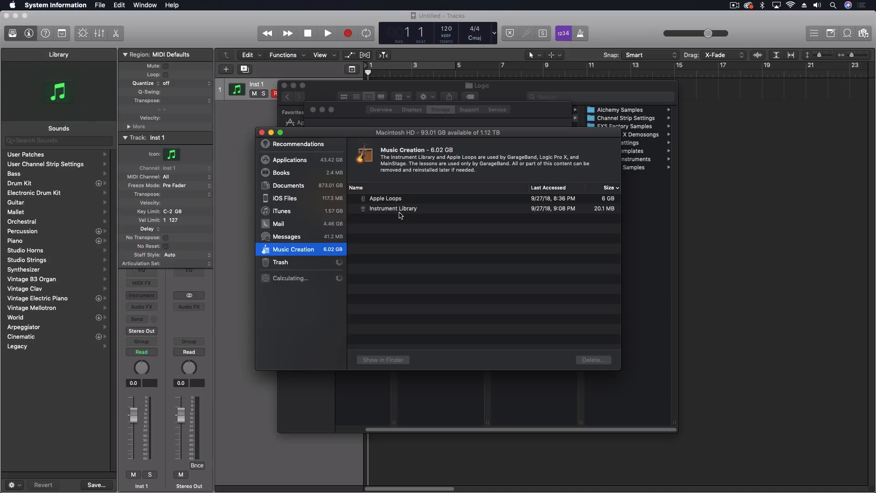
{"action": "mouse_move", "coordinate": [371, 195]}
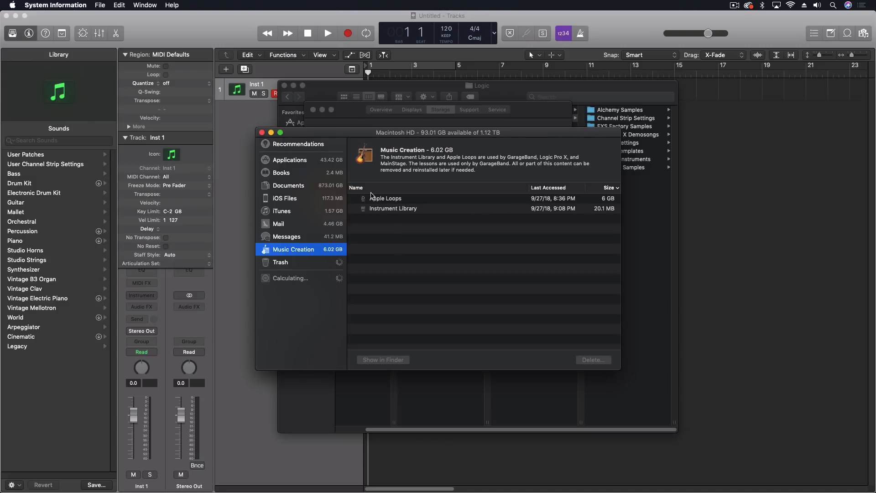
{"action": "mouse_move", "coordinate": [389, 214]}
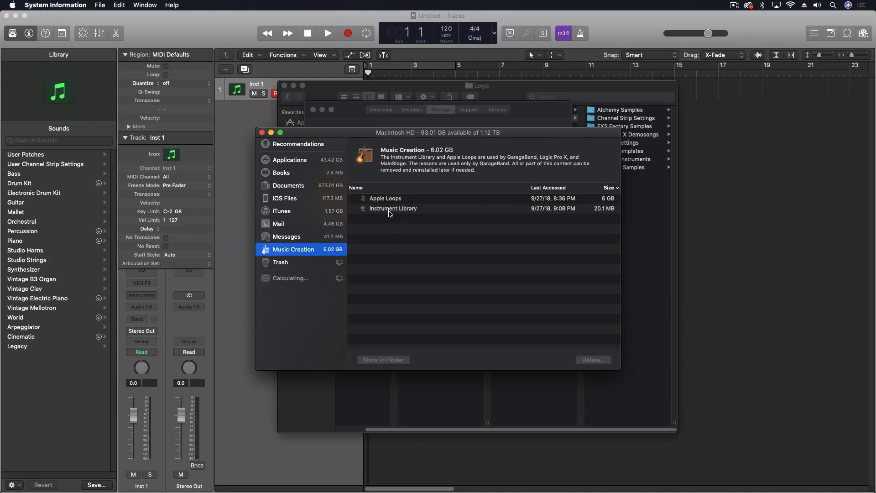
{"action": "left_click", "coordinate": [393, 208]}
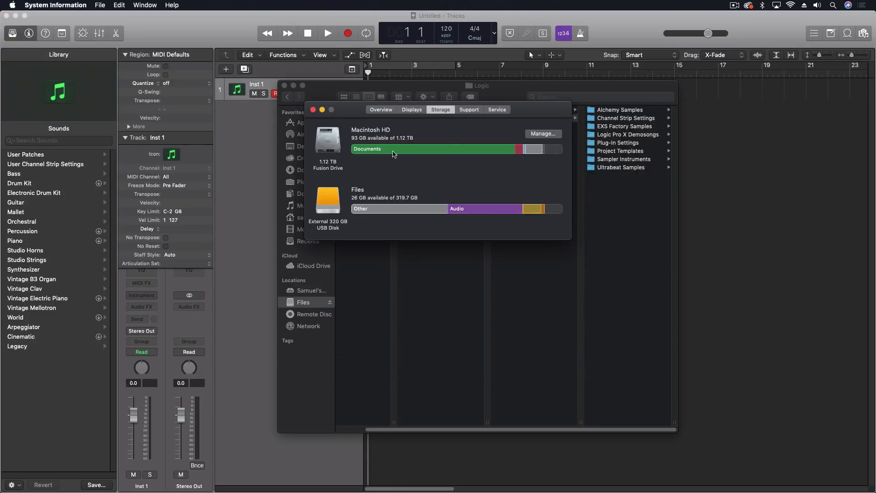
{"action": "mouse_move", "coordinate": [316, 98]}
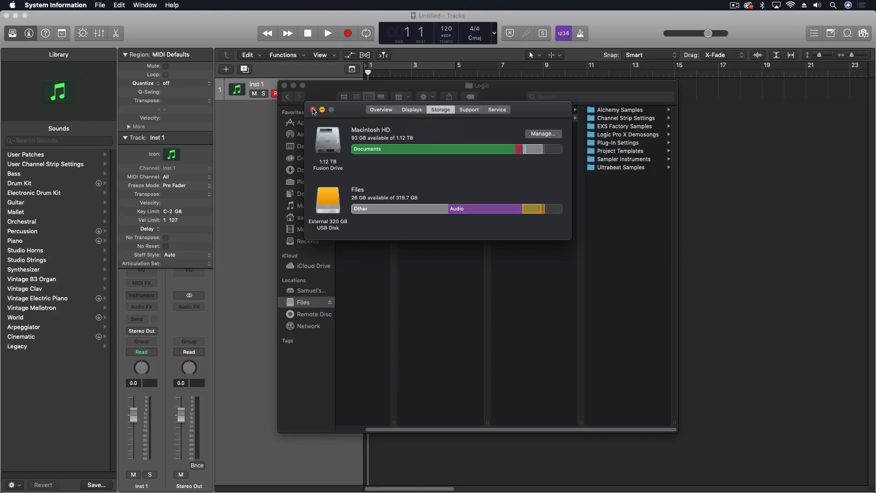
{"action": "mouse_move", "coordinate": [682, 136]}
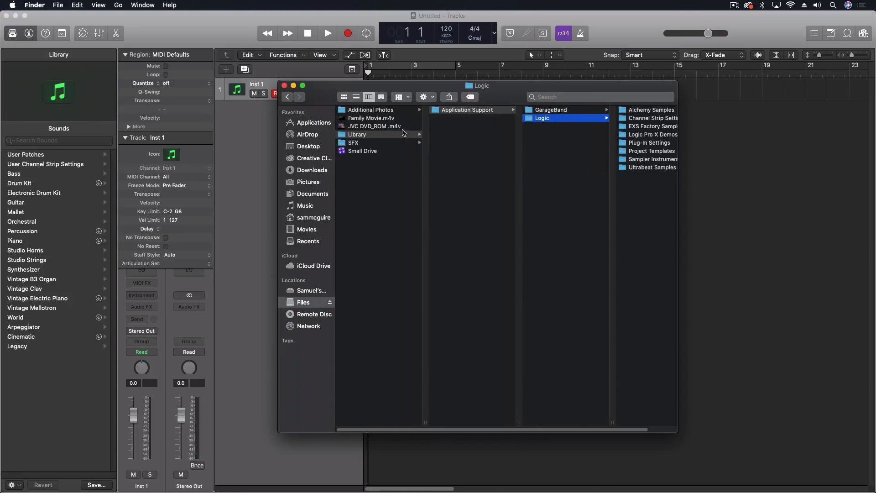
Return the Finder window to the top level of the Files drive
{"action": "left_click", "coordinate": [358, 135]}
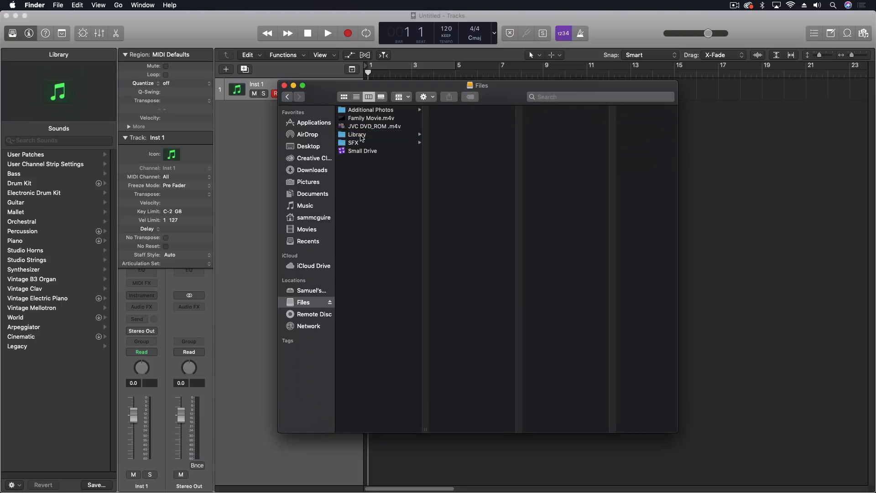
{"action": "mouse_move", "coordinate": [365, 173]}
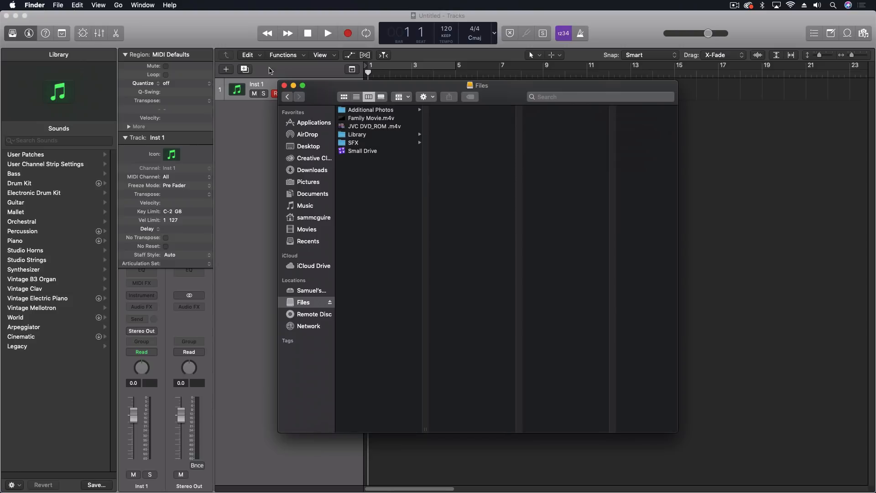
{"action": "mouse_move", "coordinate": [213, 29]}
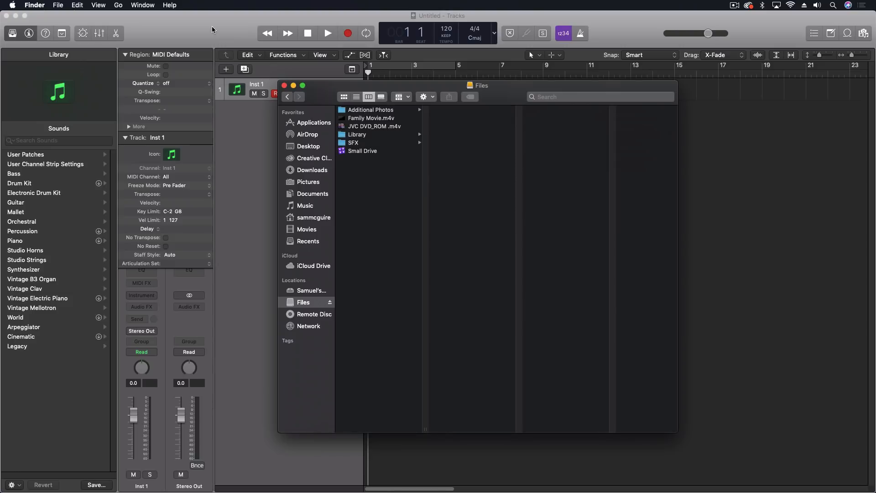
{"action": "mouse_move", "coordinate": [171, 45]}
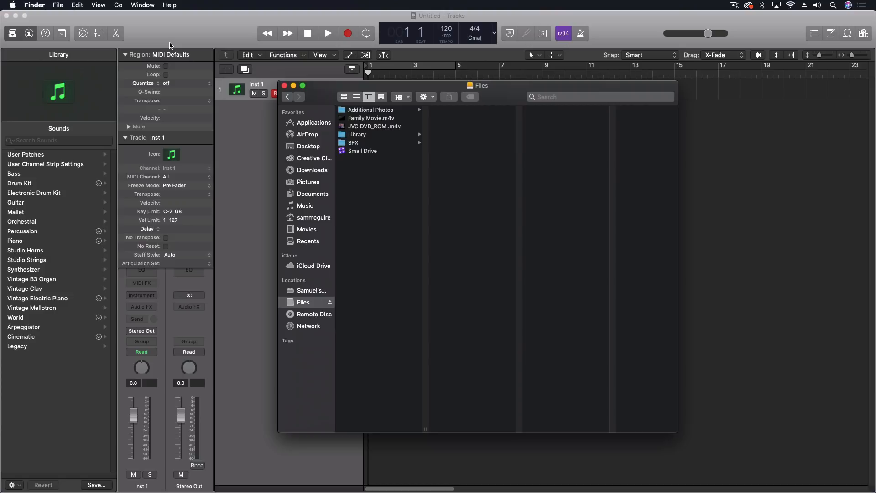
{"action": "mouse_move", "coordinate": [226, 54]}
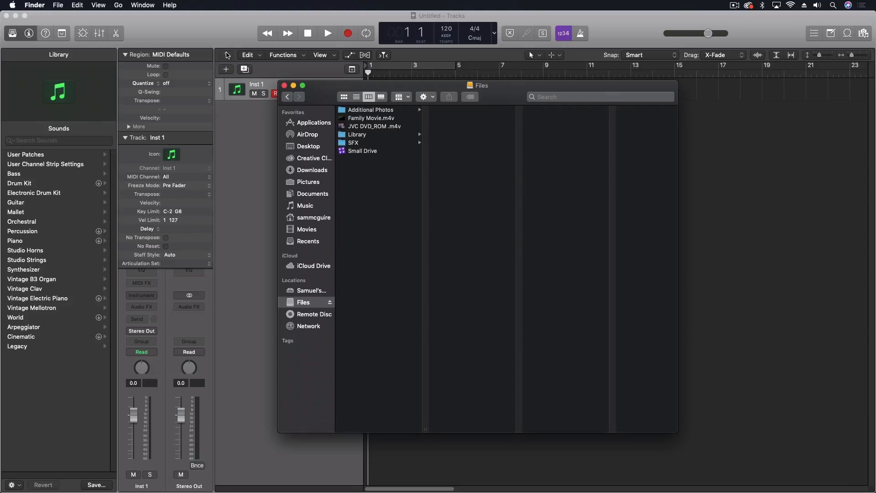
{"action": "mouse_move", "coordinate": [265, 146]}
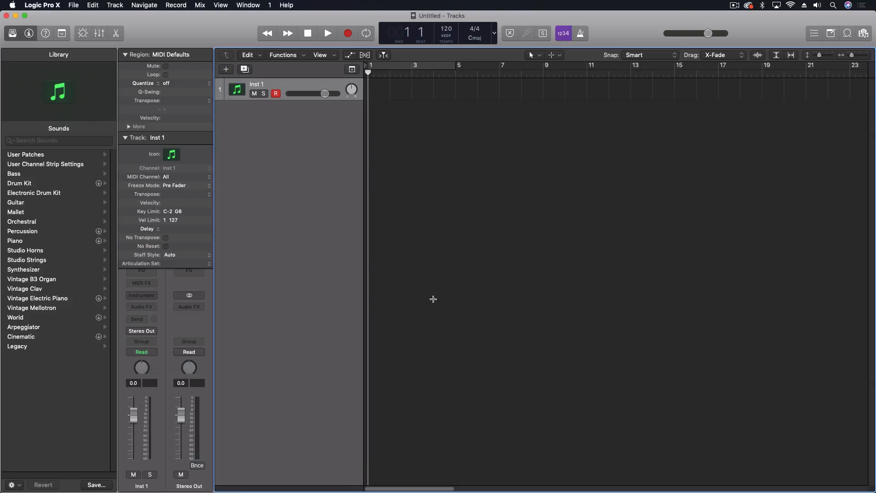
{"action": "mouse_move", "coordinate": [295, 163]}
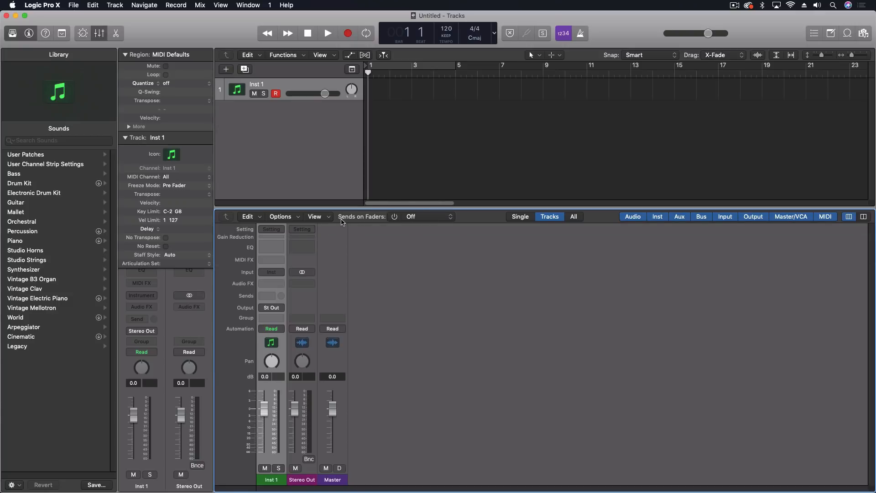
{"action": "mouse_move", "coordinate": [384, 222]}
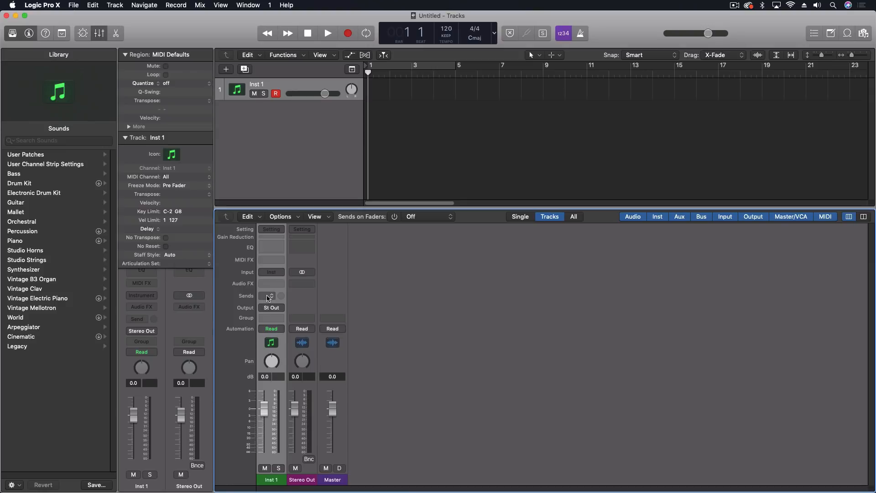
Send Inst 1 to Bus 1 in the mixer, creating an Aux 1 channel
{"action": "left_click", "coordinate": [271, 295]}
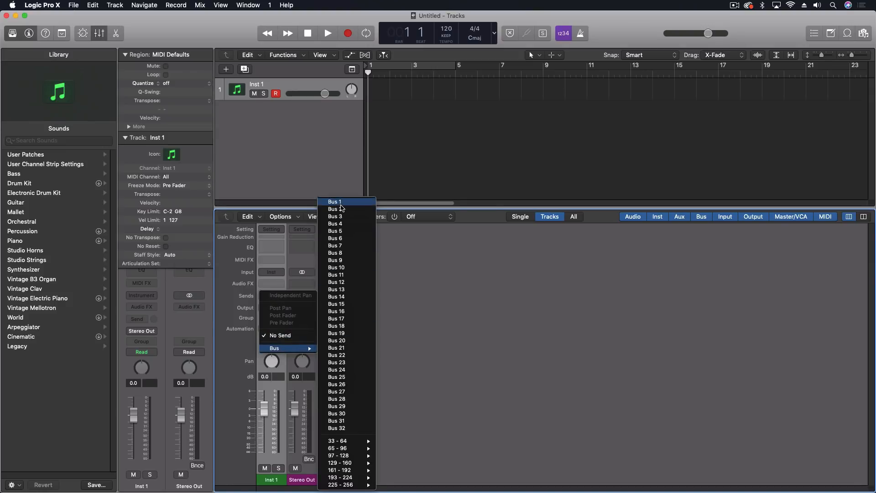
{"action": "left_click", "coordinate": [334, 202]}
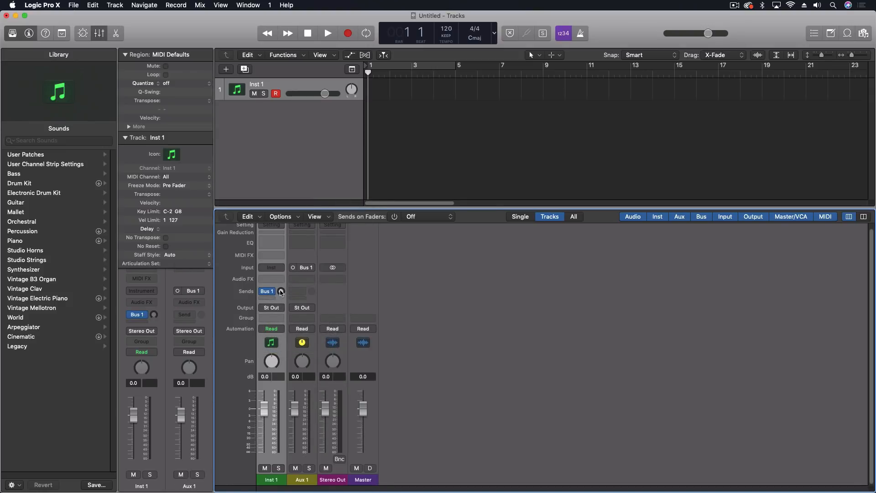
{"action": "left_click", "coordinate": [394, 217]}
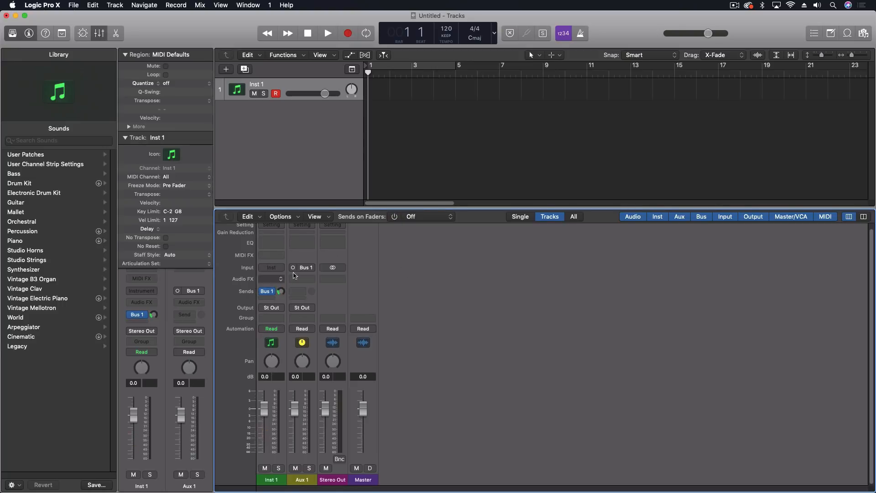
Show the Bus 9 → Aux 2 send levels on the mixer faders
{"action": "left_click", "coordinate": [421, 216]}
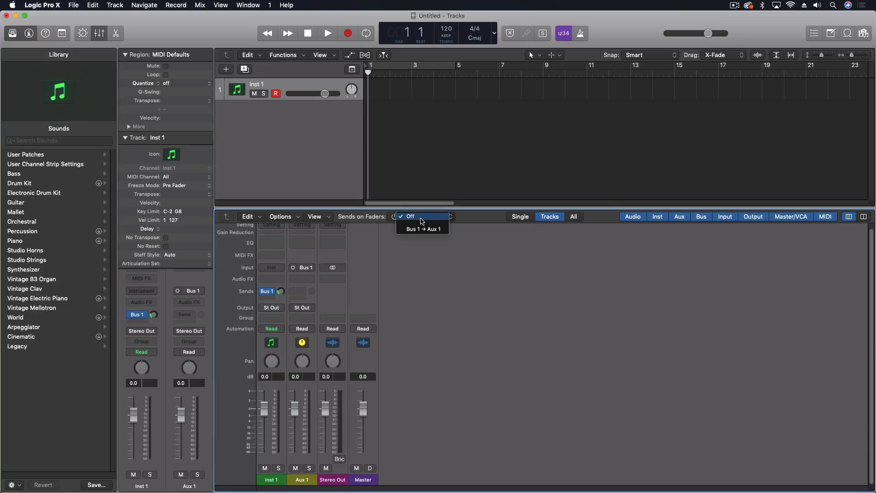
{"action": "mouse_move", "coordinate": [422, 278]}
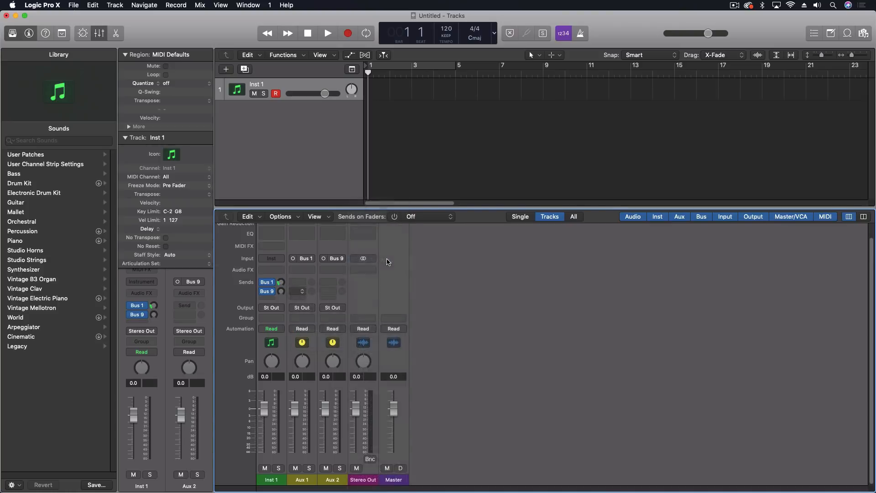
{"action": "left_click", "coordinate": [395, 218]}
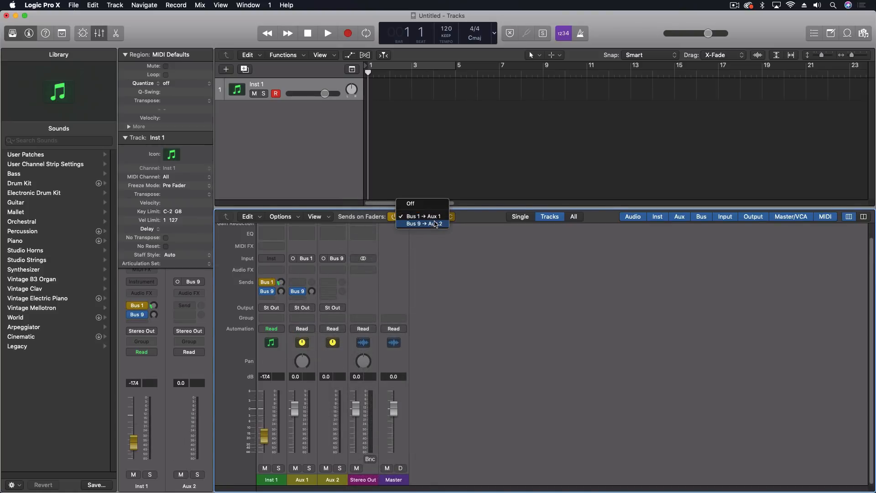
{"action": "left_click", "coordinate": [422, 224]}
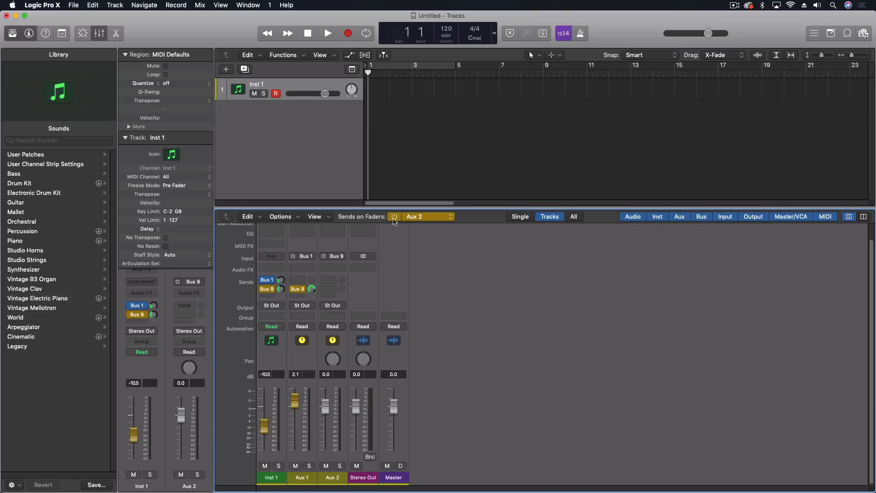
Adjust Inst 1's Bus 1 send level to −17.4 dB while switching the faders between sends
{"action": "left_click", "coordinate": [394, 217]}
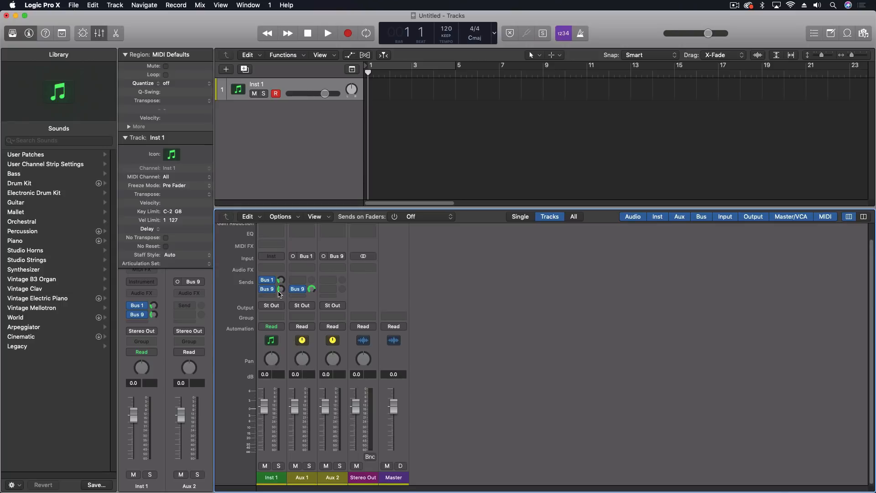
{"action": "mouse_move", "coordinate": [277, 290]}
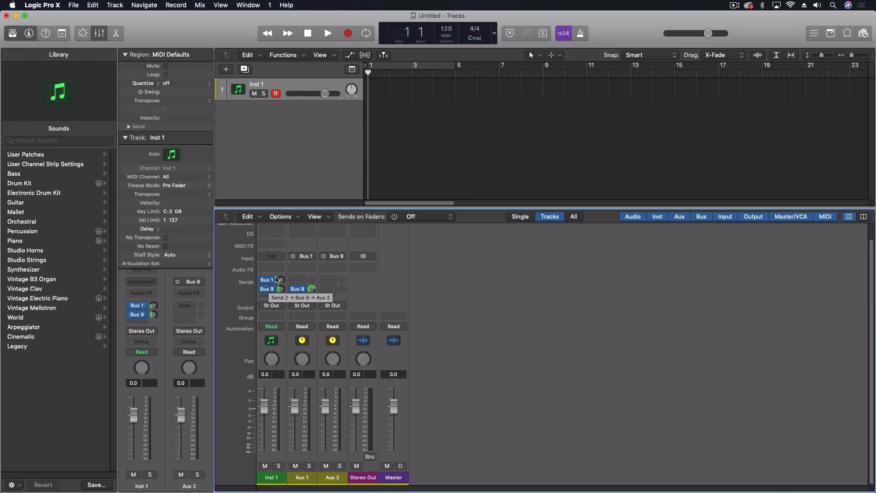
{"action": "left_click", "coordinate": [269, 280]}
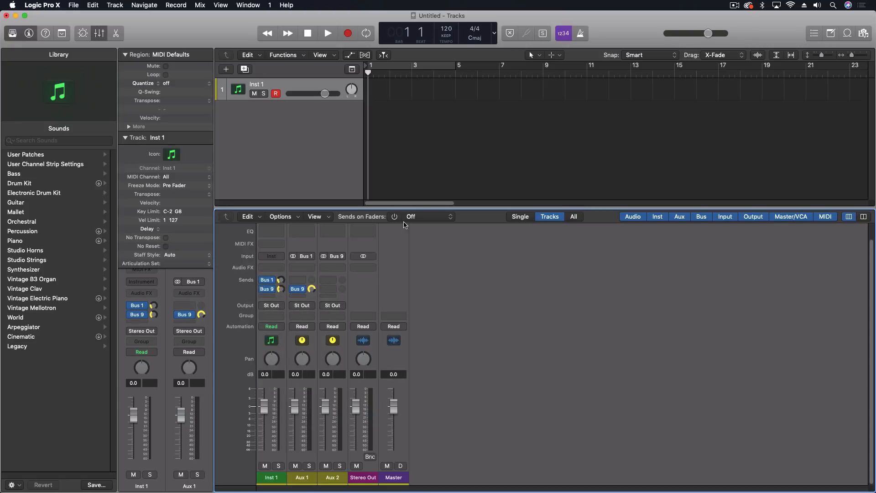
{"action": "left_click", "coordinate": [428, 217]}
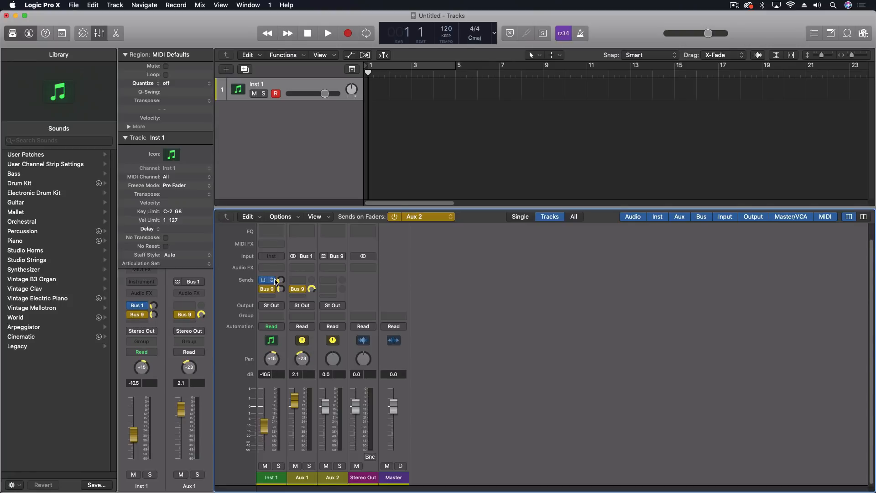
{"action": "left_click", "coordinate": [427, 218]}
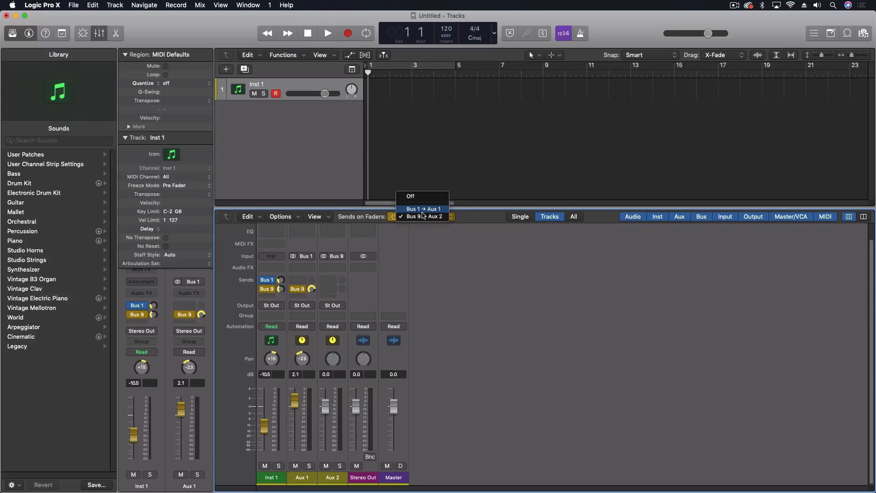
{"action": "left_click", "coordinate": [422, 216]}
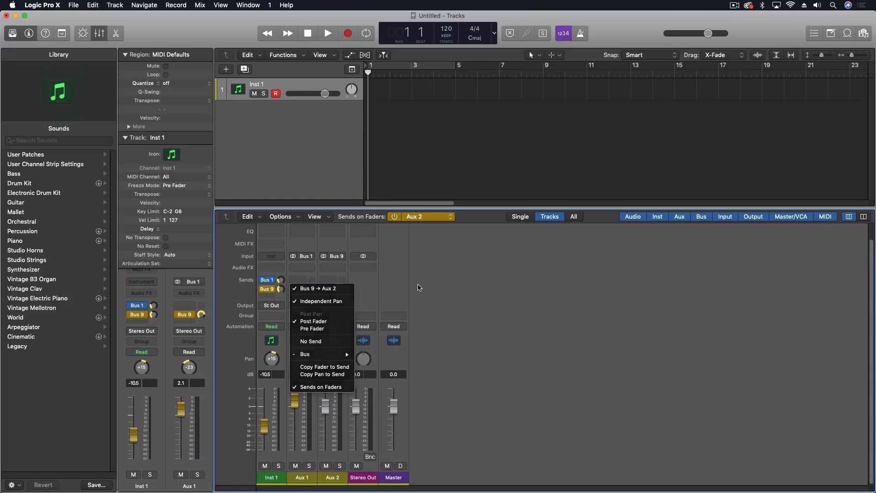
{"action": "left_click", "coordinate": [311, 341]}
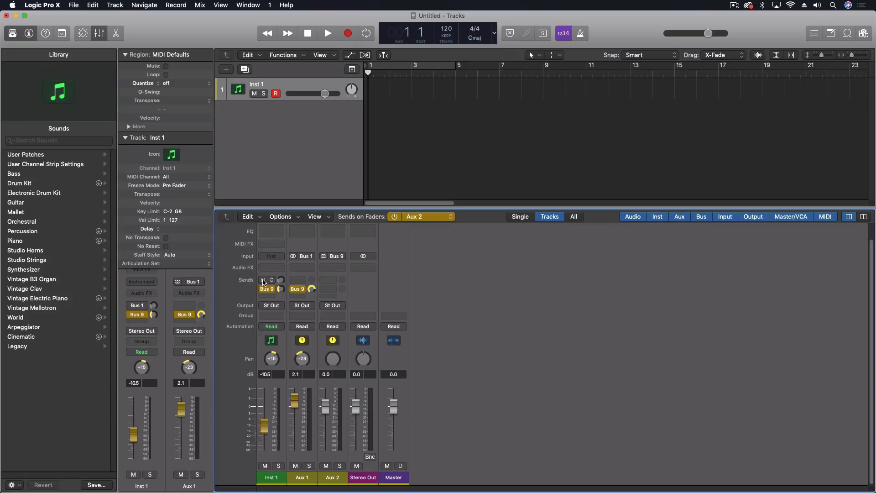
{"action": "left_click", "coordinate": [263, 280]}
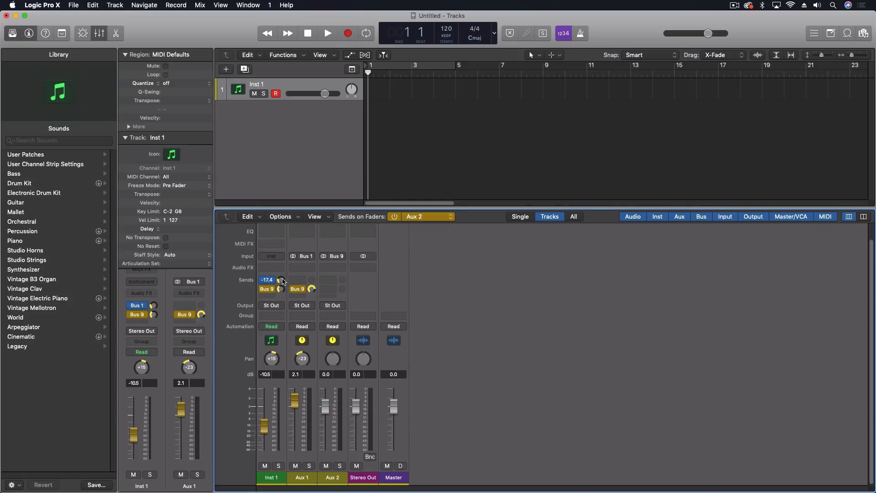
{"action": "left_click", "coordinate": [268, 279]}
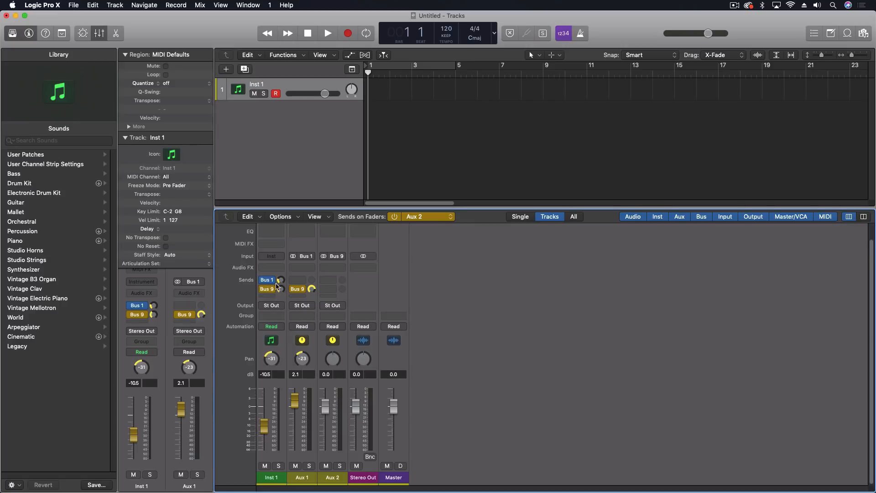
Have the faders control the Aux 1 send, then set Sends on Faders back to Off
{"action": "left_click", "coordinate": [428, 217]}
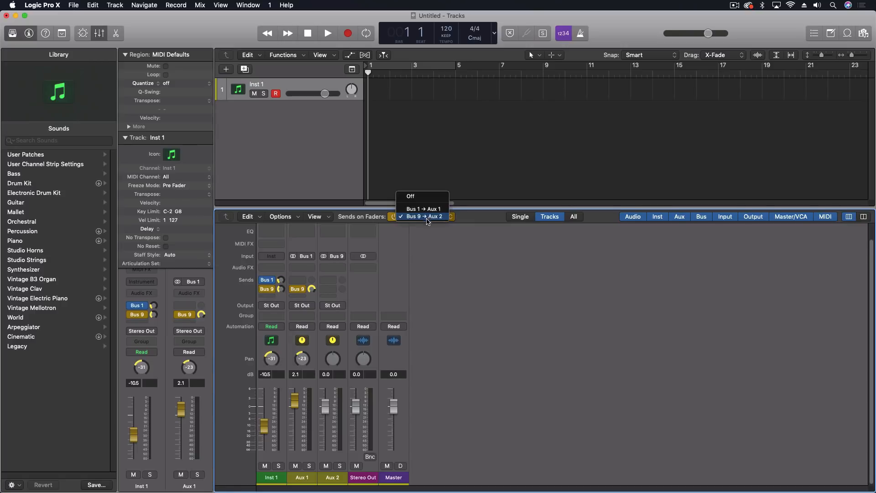
{"action": "left_click", "coordinate": [423, 209]}
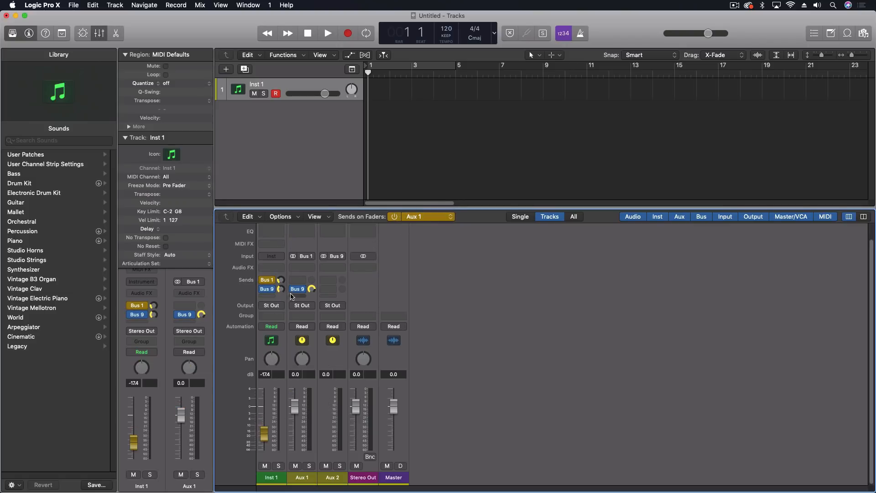
{"action": "left_click", "coordinate": [296, 290]}
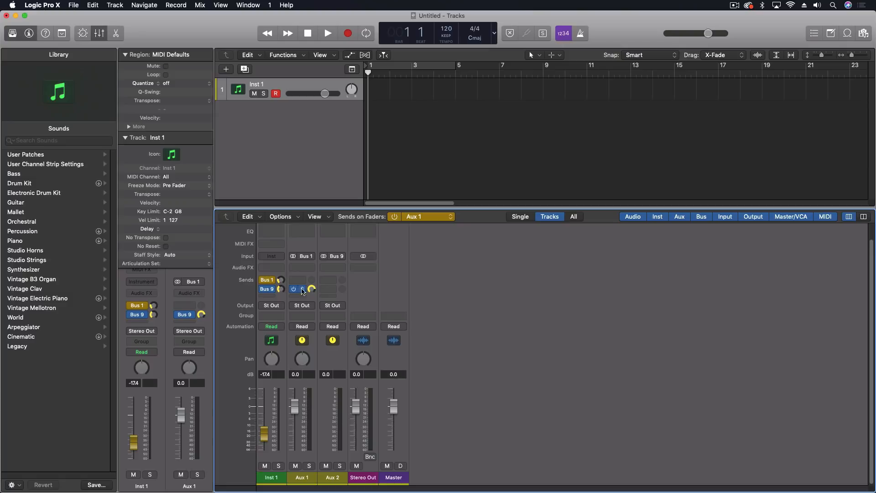
{"action": "left_click", "coordinate": [298, 290]}
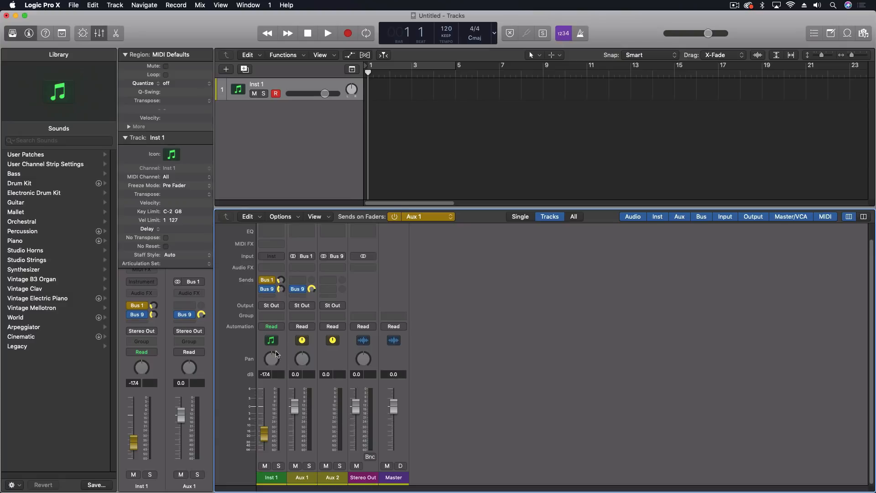
{"action": "left_click", "coordinate": [395, 217]}
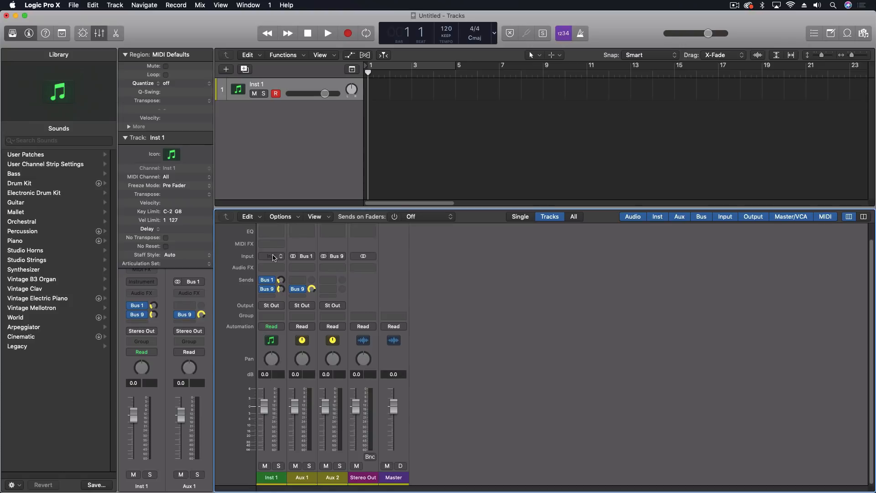
{"action": "mouse_move", "coordinate": [271, 256]}
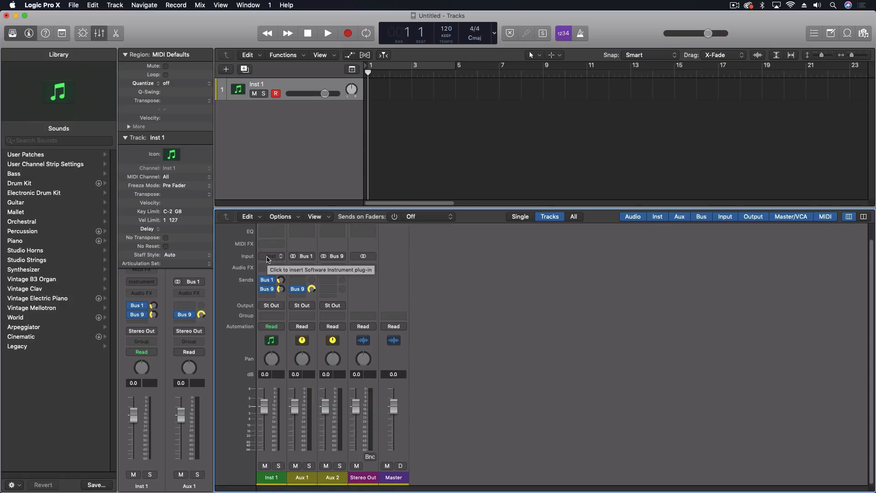
Load Alchemy on Inst 1, switch to Advanced view and initialize the preset to Default
{"action": "left_click", "coordinate": [271, 255]}
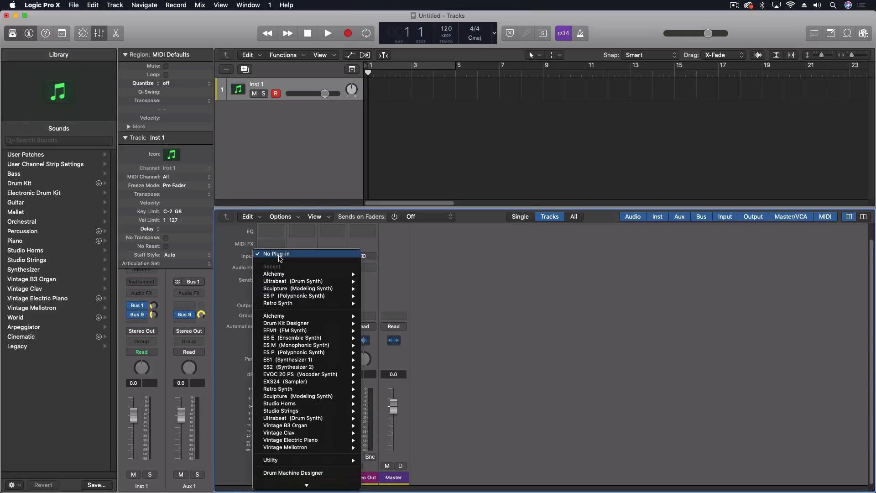
{"action": "left_click", "coordinate": [275, 253]}
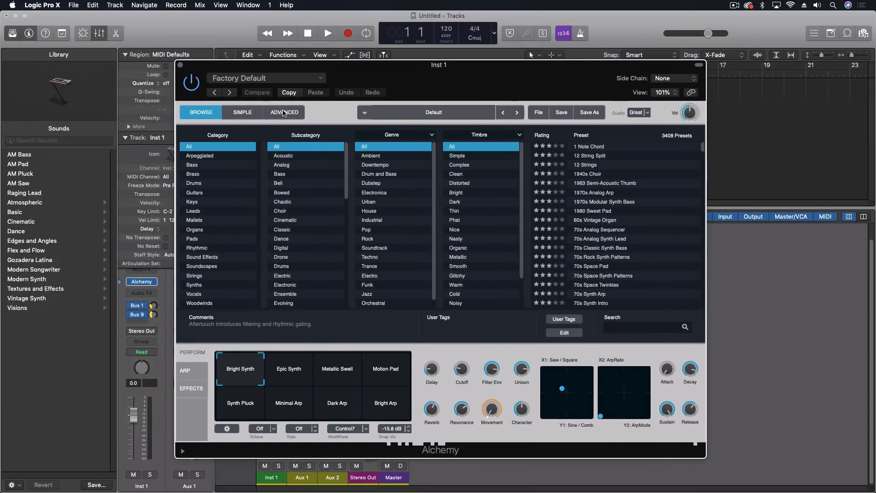
{"action": "left_click", "coordinate": [284, 113]}
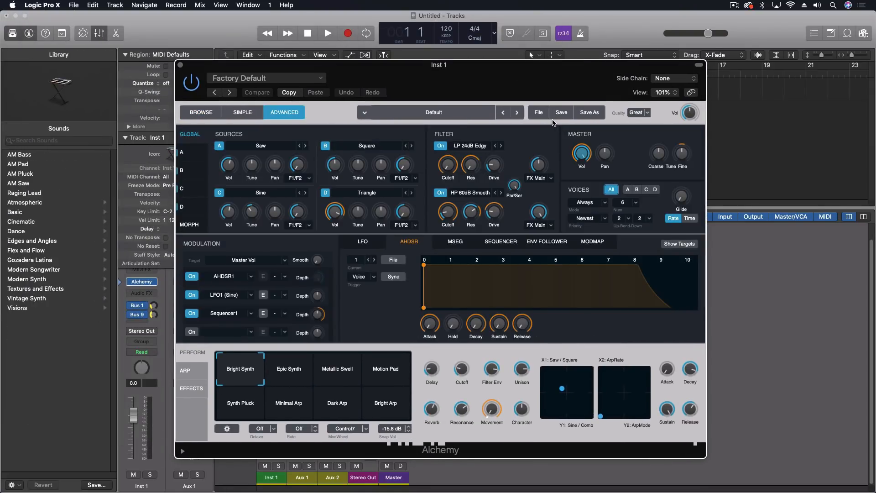
{"action": "left_click", "coordinate": [537, 112]}
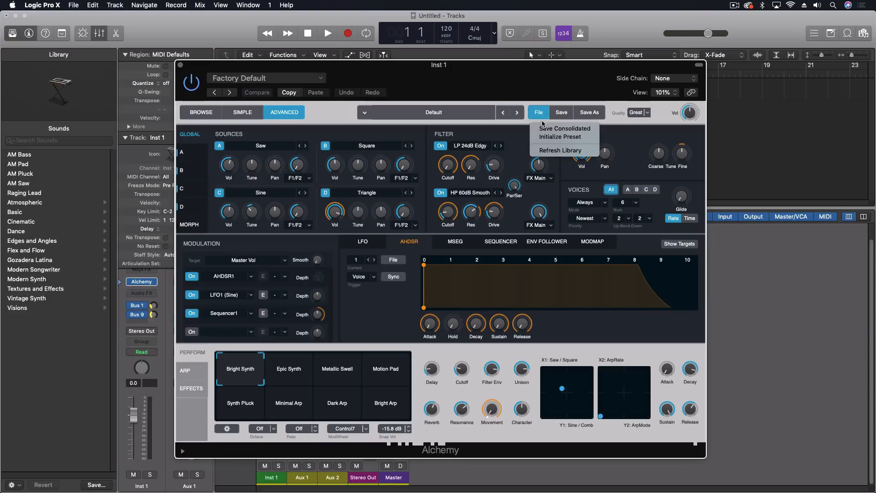
{"action": "left_click", "coordinate": [559, 137]}
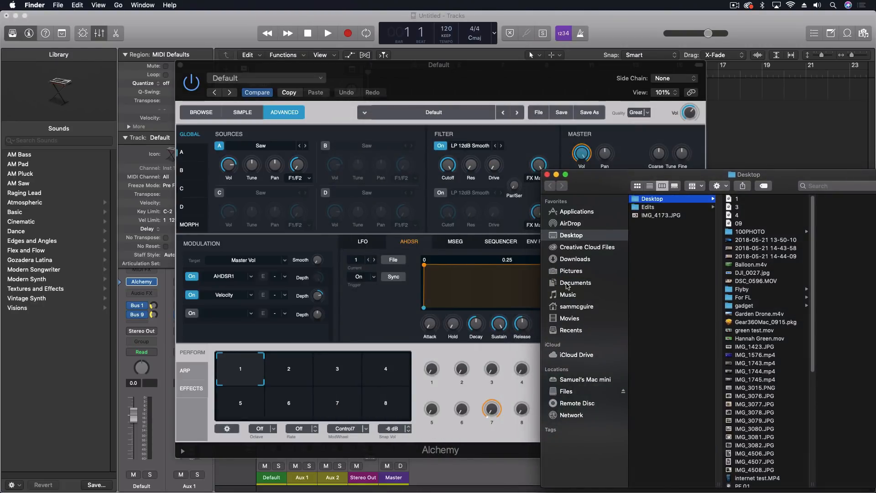
Browse into the Music folder and a subfolder in Finder
{"action": "left_click", "coordinate": [569, 295]}
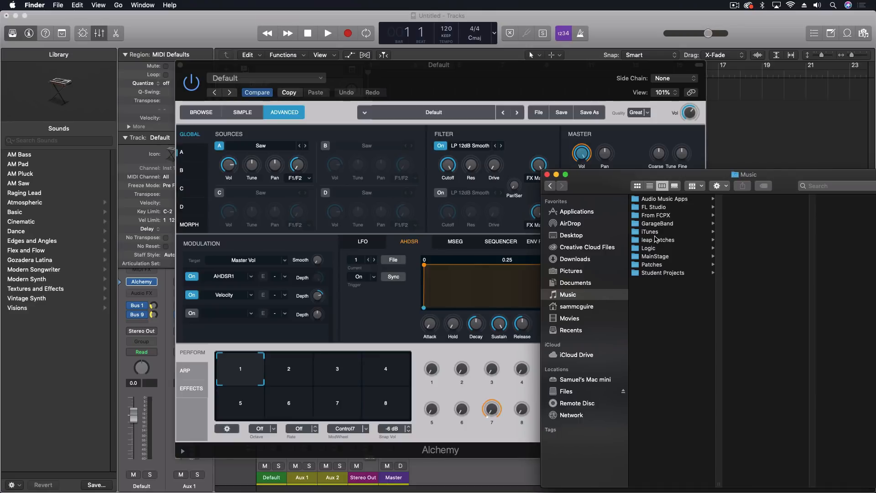
{"action": "left_click", "coordinate": [649, 248]}
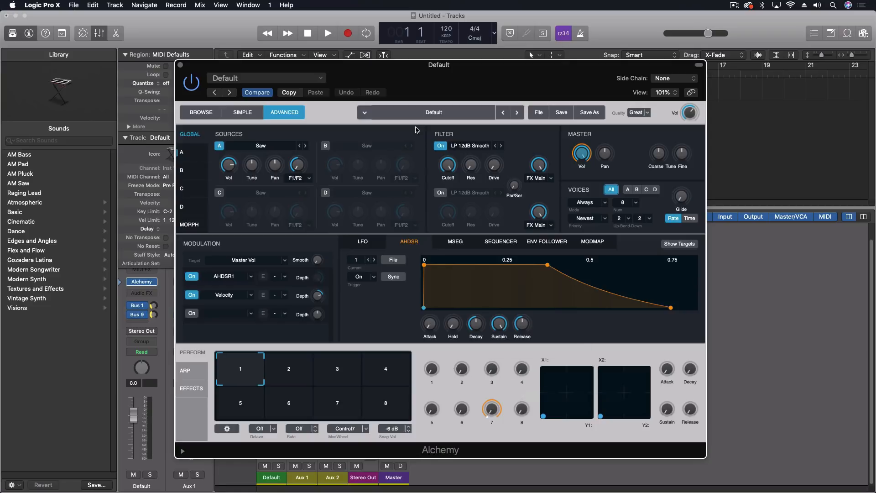
{"action": "mouse_move", "coordinate": [372, 201]}
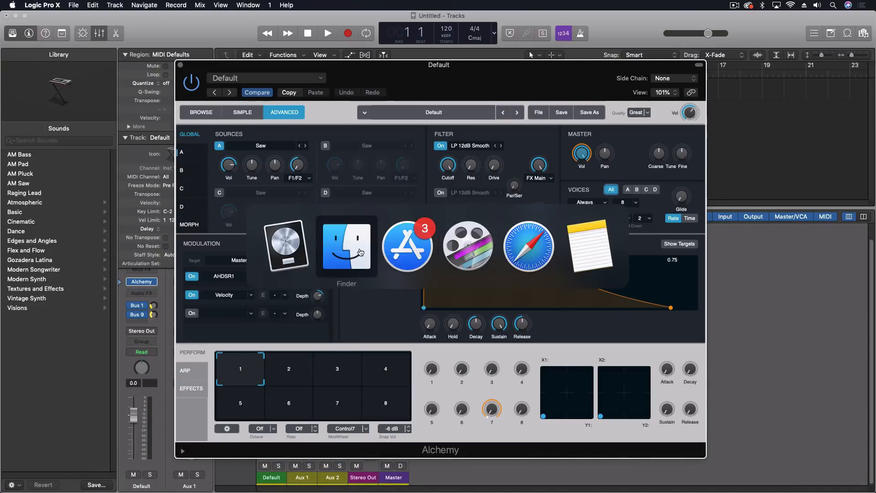
Fetch the GROOVE3 sample from Finder into Alchemy source D and list GROOVE.aif in the Project Audio browser
{"action": "left_click", "coordinate": [347, 246]}
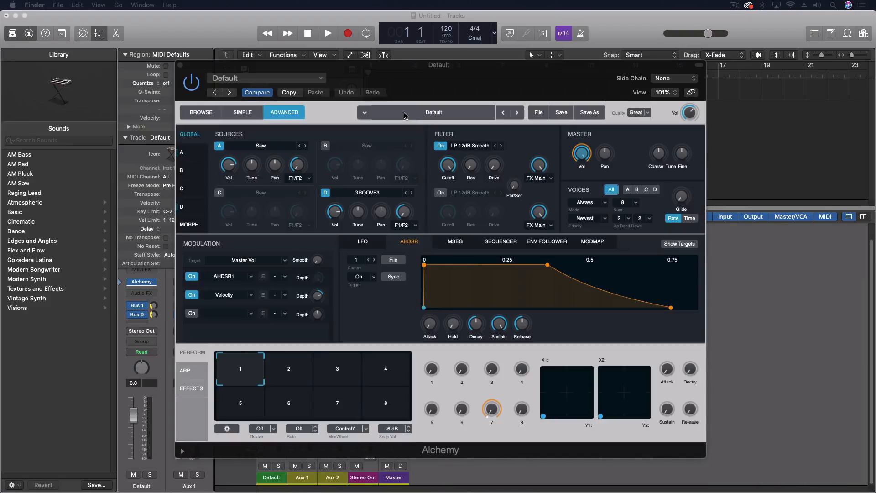
{"action": "mouse_move", "coordinate": [342, 205]}
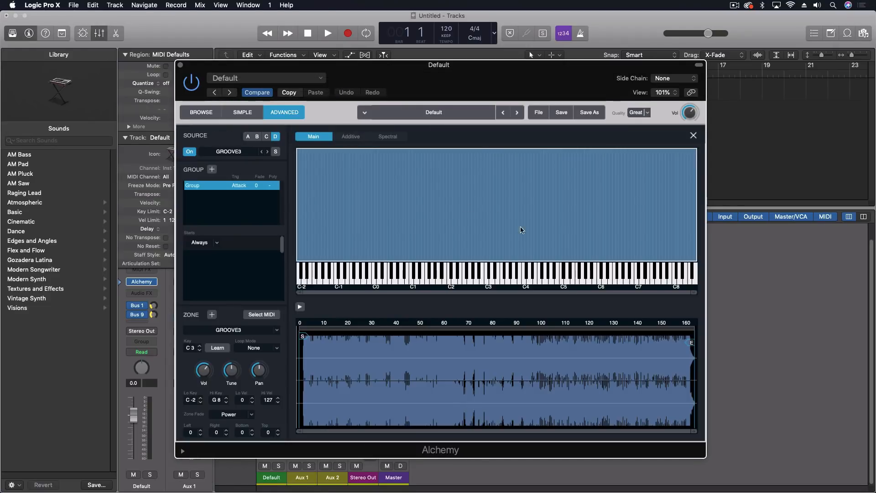
{"action": "mouse_move", "coordinate": [387, 136]}
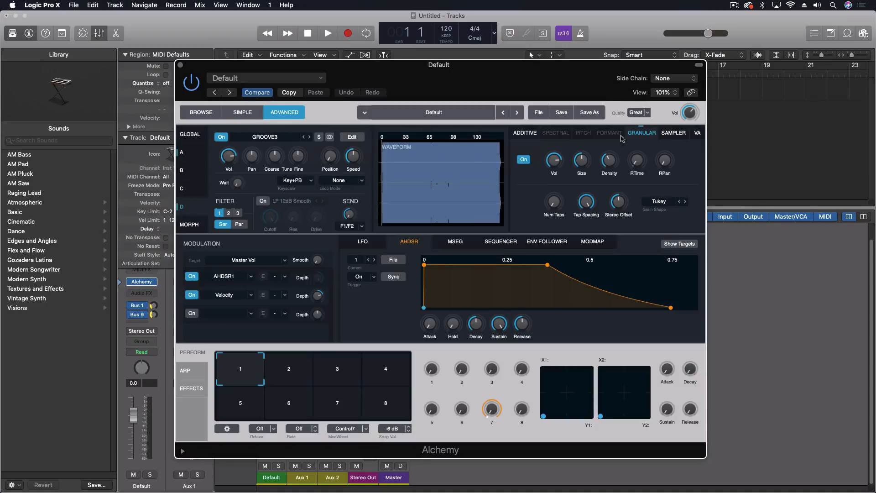
{"action": "left_click", "coordinate": [862, 33]}
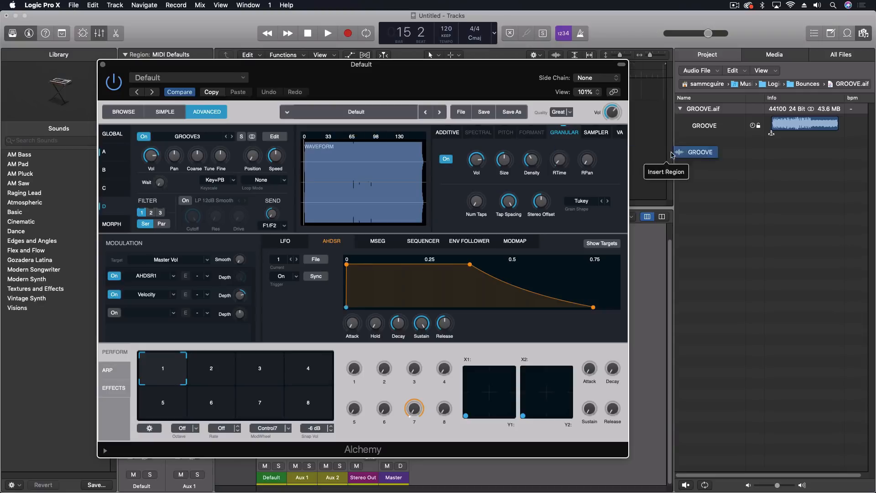
Return Alchemy to its global overview of all sources (Saw in A, GROOVE3 in D)
{"action": "left_click", "coordinate": [111, 133]}
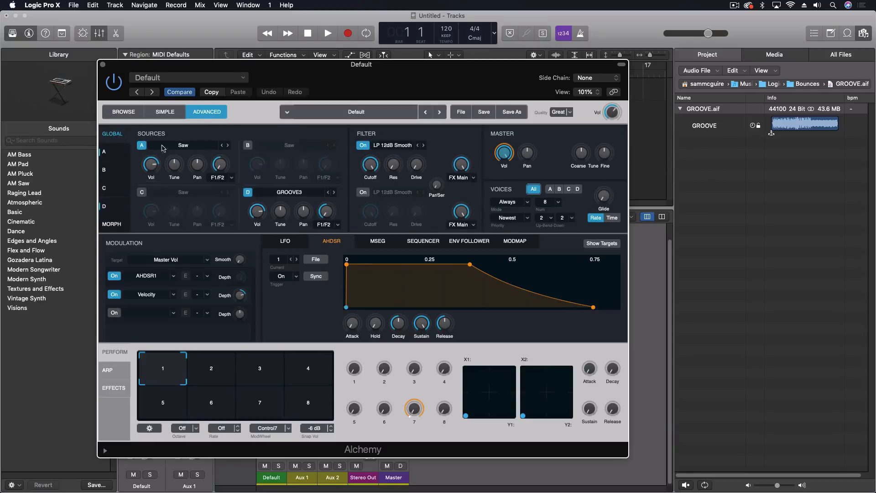
{"action": "left_click", "coordinate": [183, 146]}
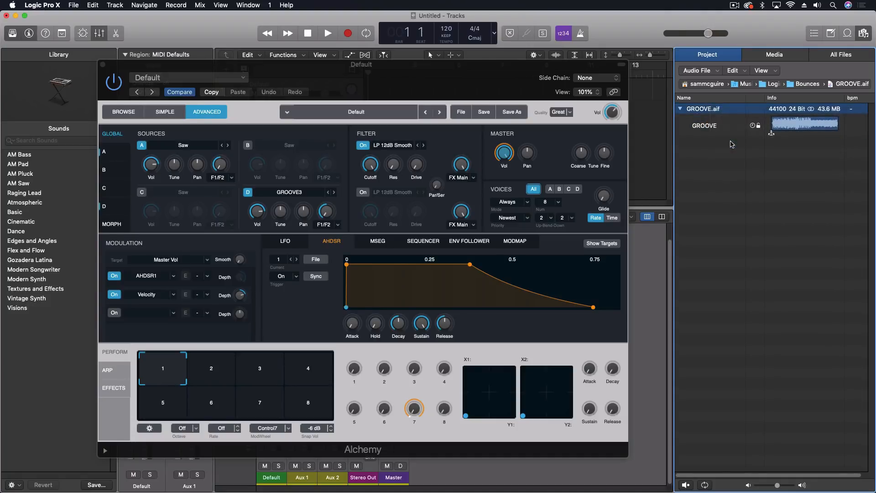
Browse the media library and allow Logic Pro X access to photos
{"action": "left_click", "coordinate": [460, 111]}
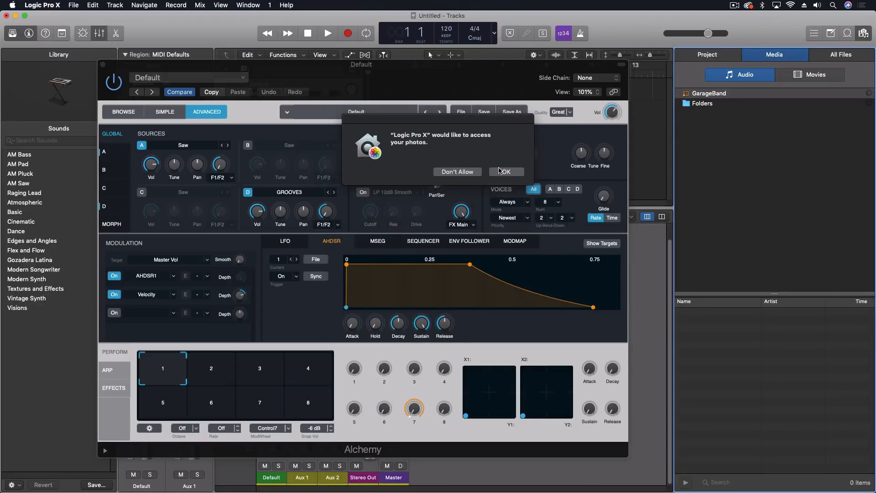
{"action": "left_click", "coordinate": [504, 172]}
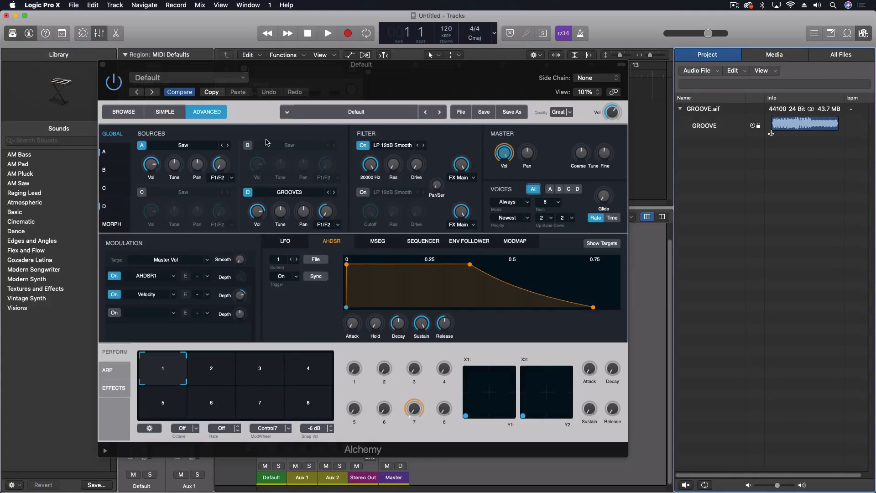
{"action": "mouse_move", "coordinate": [100, 67]}
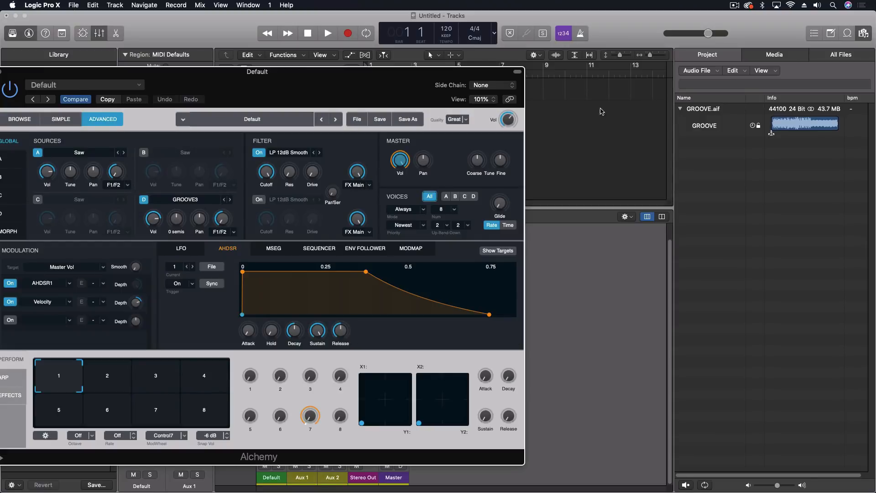
{"action": "mouse_move", "coordinate": [614, 109]}
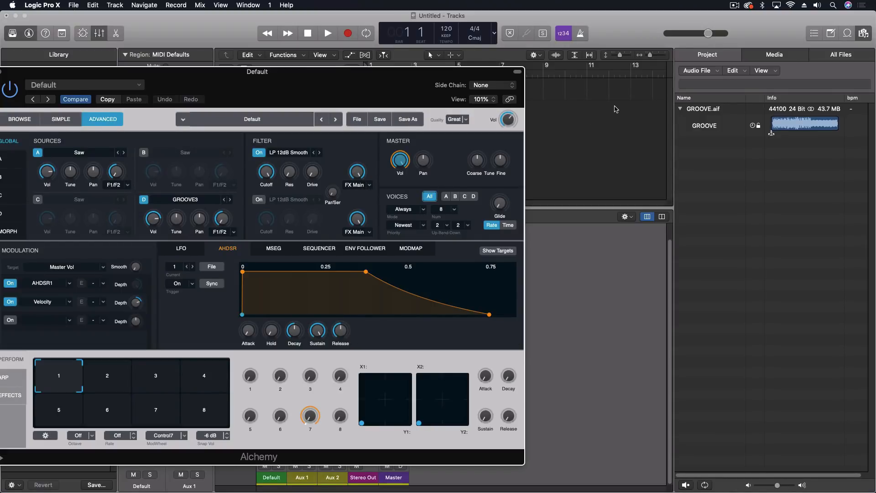
{"action": "mouse_move", "coordinate": [489, 111]}
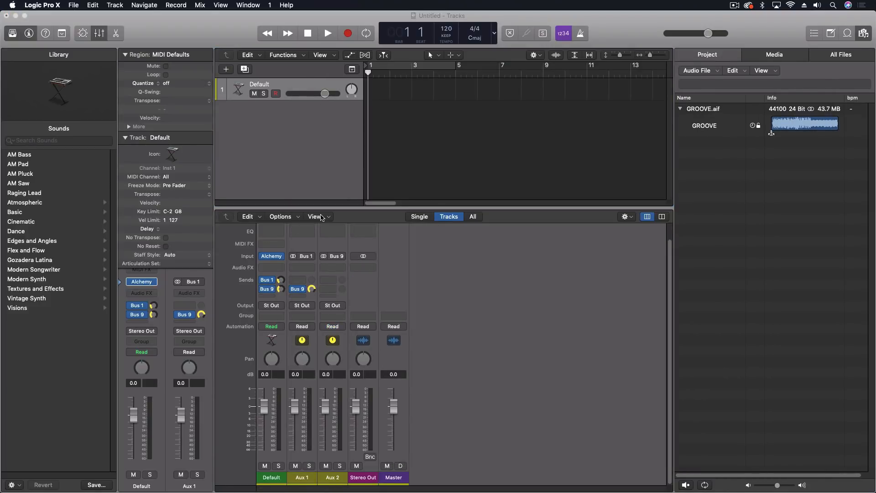
Hide the EQ and MIDI FX channel strip rows and note 'test' on the Default strip
{"action": "left_click", "coordinate": [318, 216]}
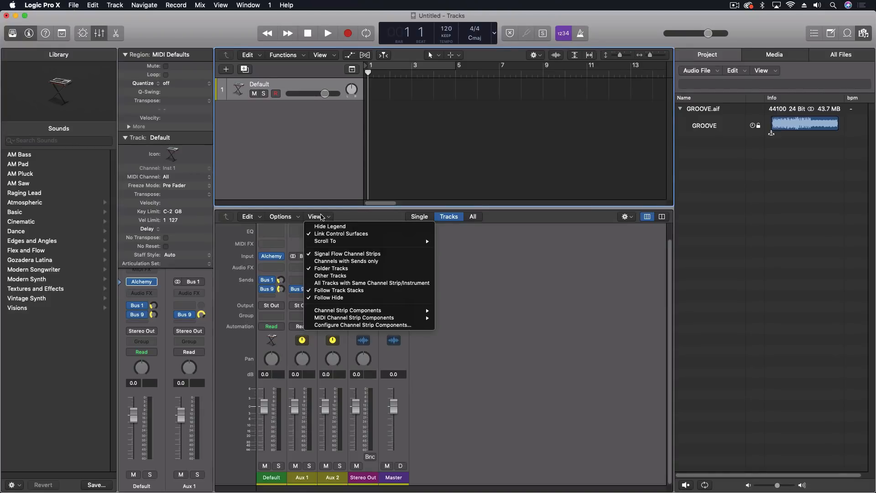
{"action": "mouse_move", "coordinate": [363, 325]}
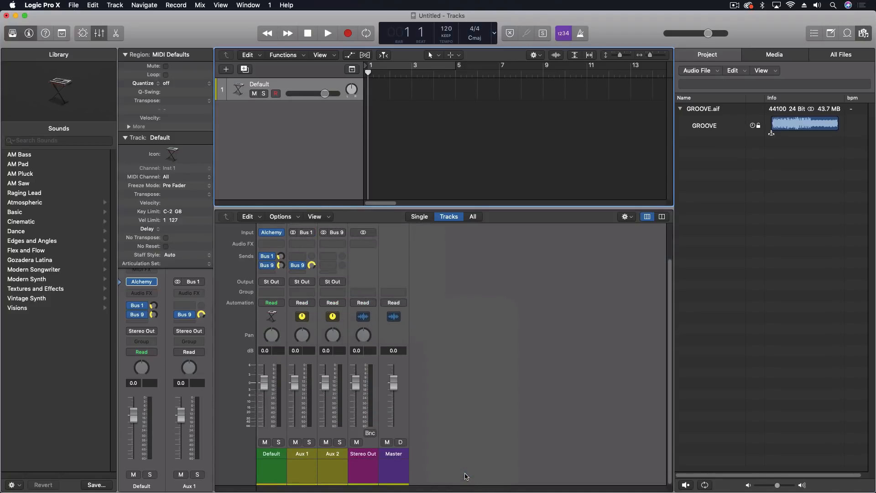
{"action": "right_click", "coordinate": [302, 469]}
{"action": "type", "text": "test"}
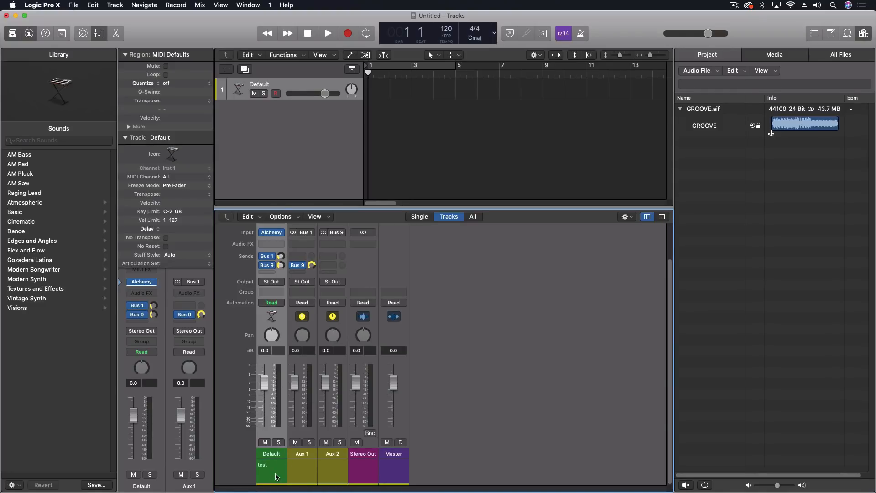
{"action": "mouse_move", "coordinate": [273, 472]}
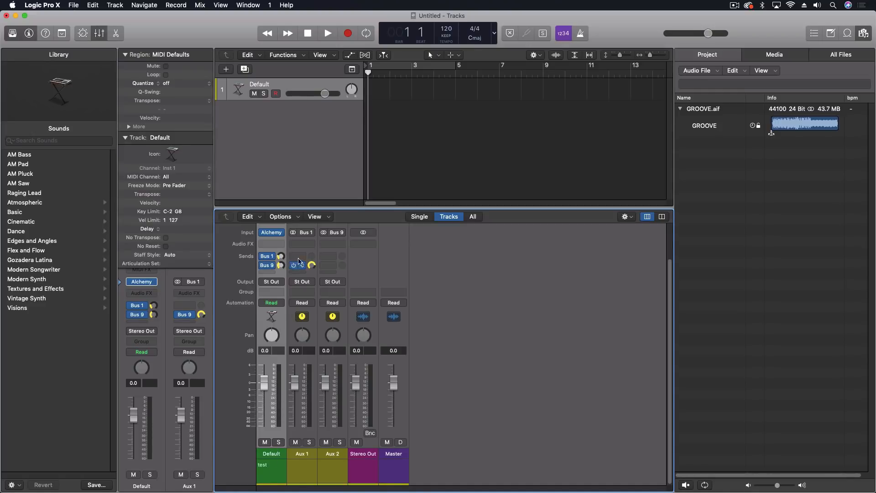
{"action": "left_click", "coordinate": [302, 265]}
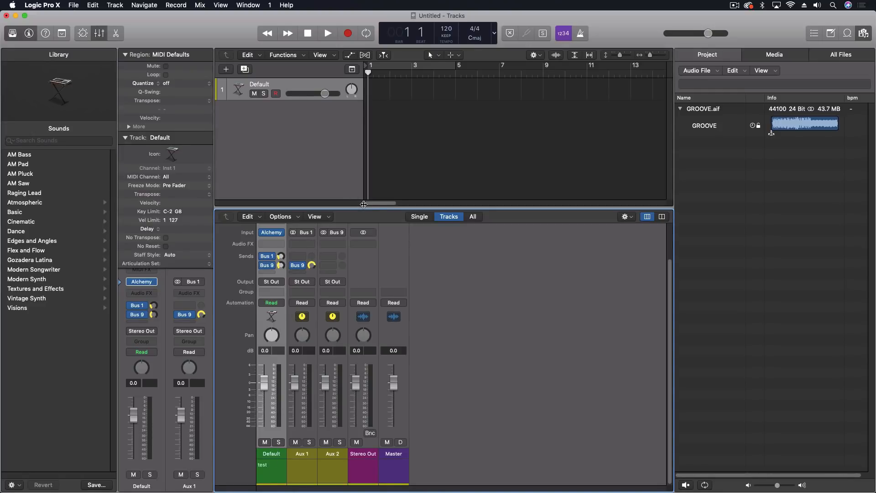
{"action": "left_click", "coordinate": [287, 6]}
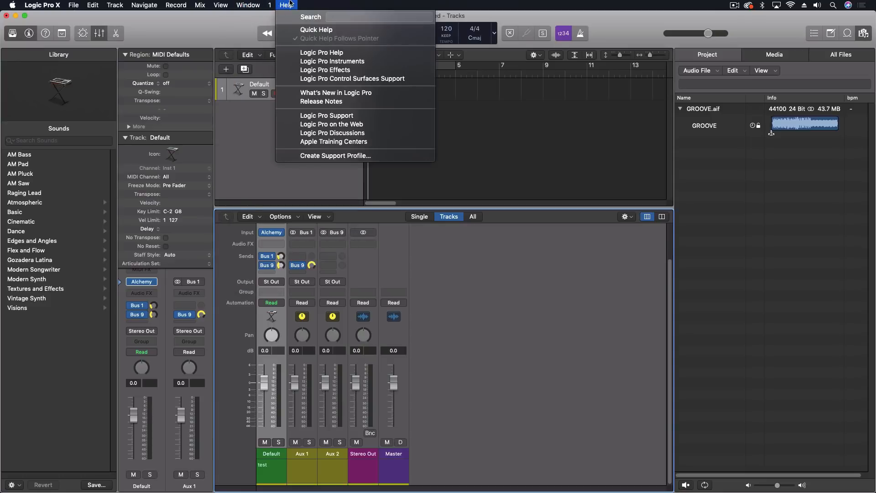
{"action": "mouse_move", "coordinate": [335, 93]}
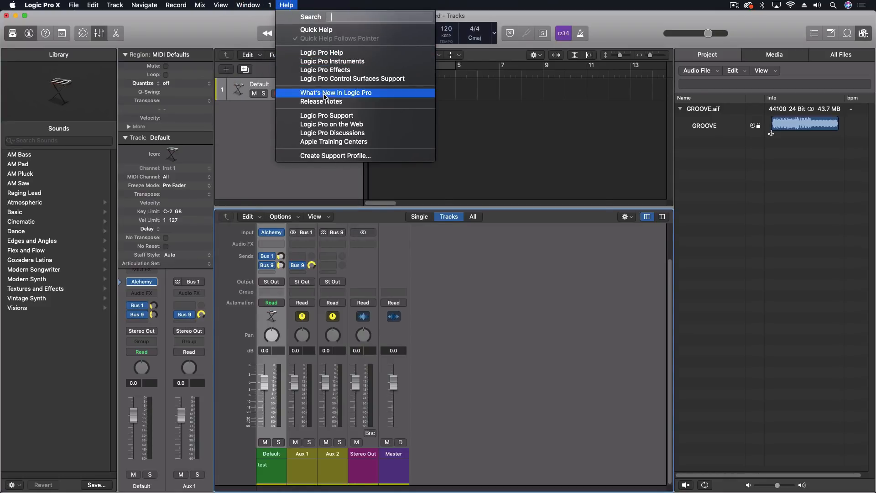
{"action": "left_click", "coordinate": [335, 92]}
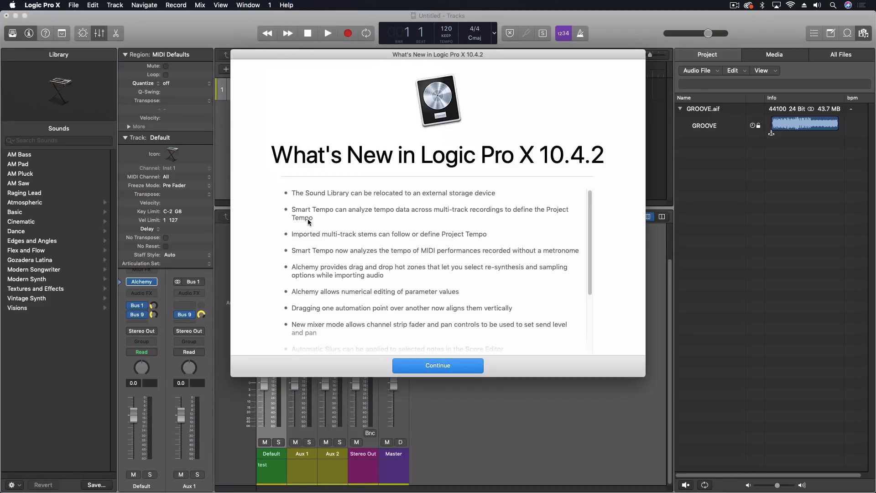
{"action": "mouse_move", "coordinate": [334, 207]}
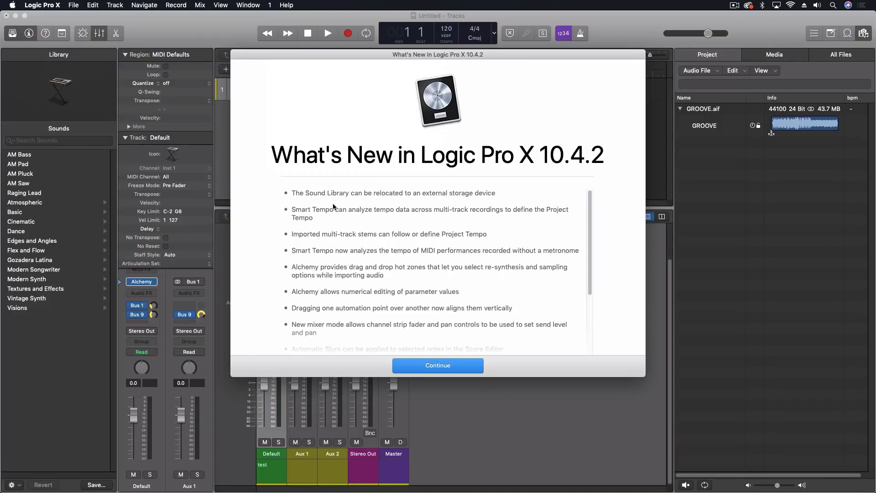
{"action": "mouse_move", "coordinate": [302, 215]}
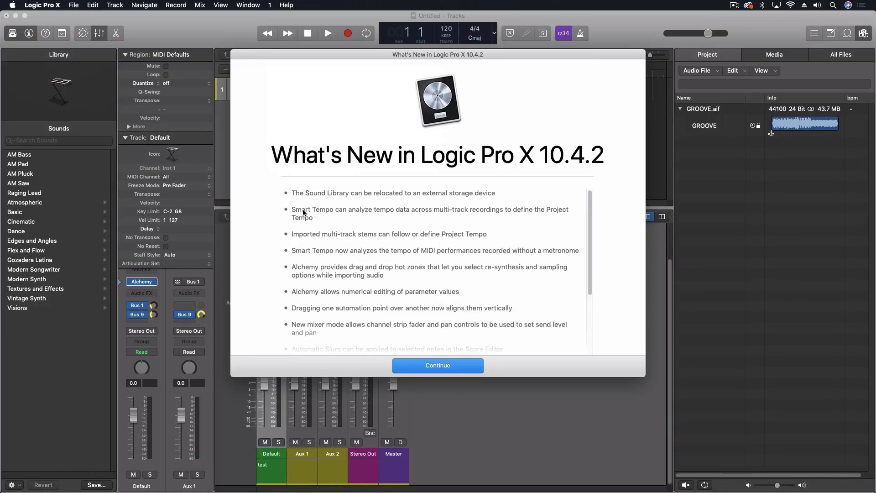
{"action": "mouse_move", "coordinate": [461, 240]}
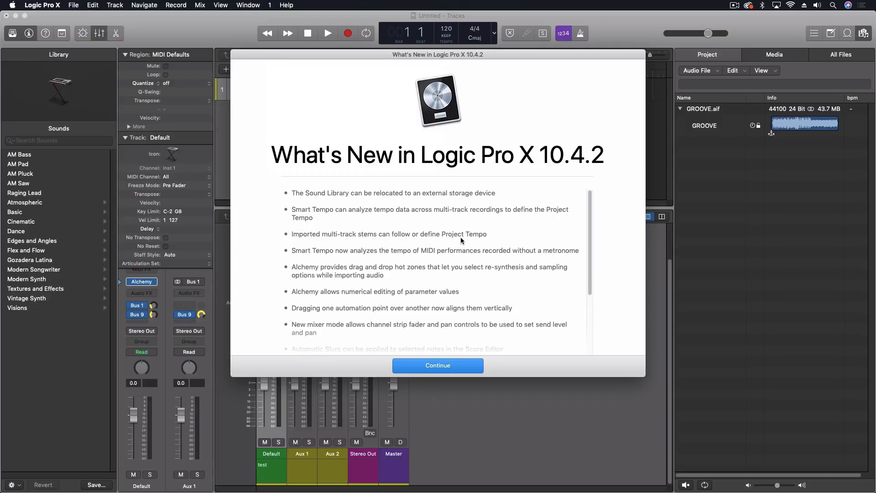
{"action": "mouse_move", "coordinate": [317, 222]}
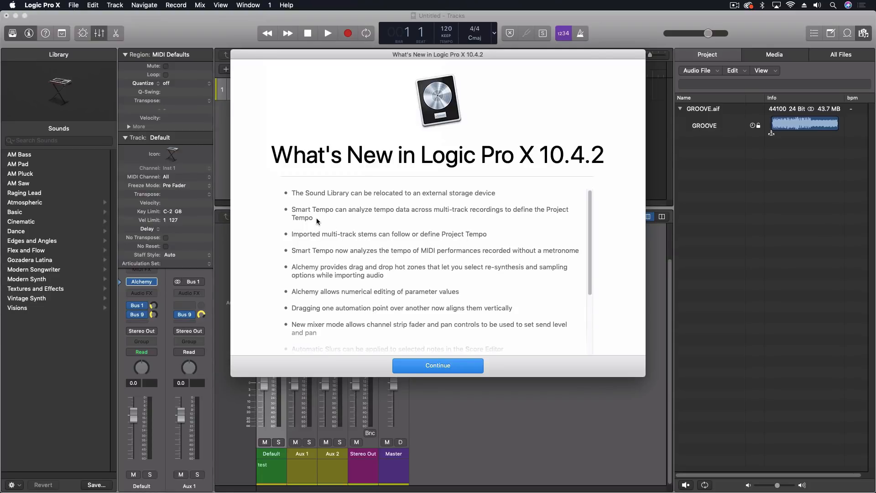
{"action": "mouse_move", "coordinate": [405, 235]}
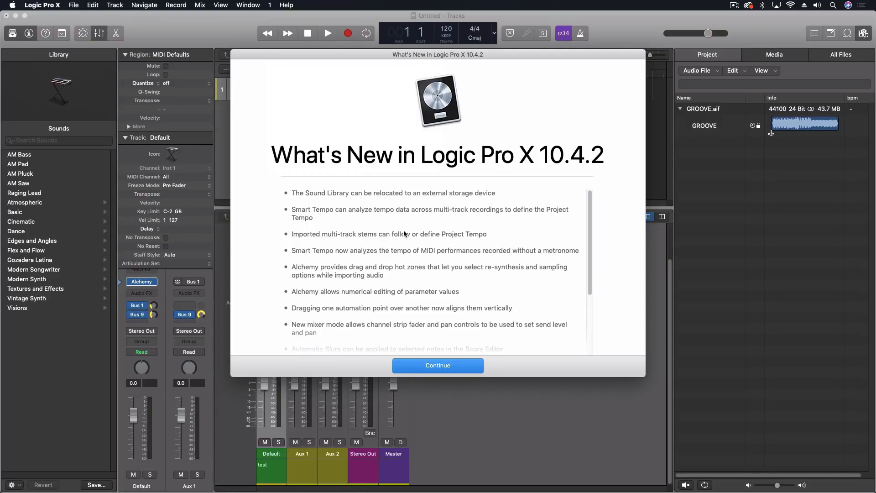
{"action": "mouse_move", "coordinate": [491, 238]}
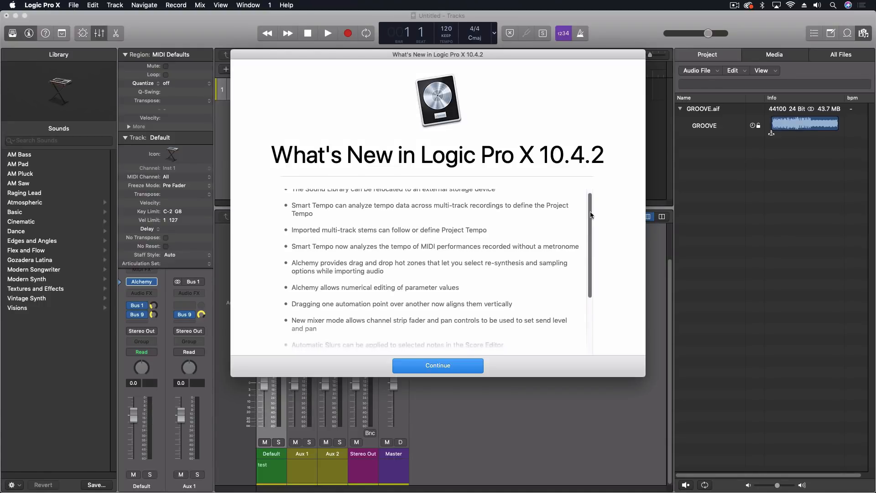
{"action": "scroll", "scroll_direction": "down", "scroll_amount": 3}
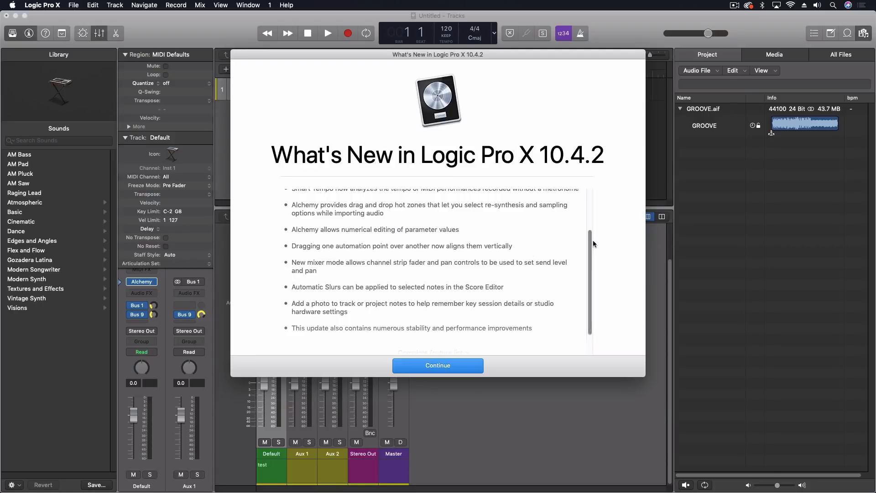
{"action": "scroll", "scroll_direction": "down", "scroll_amount": 3}
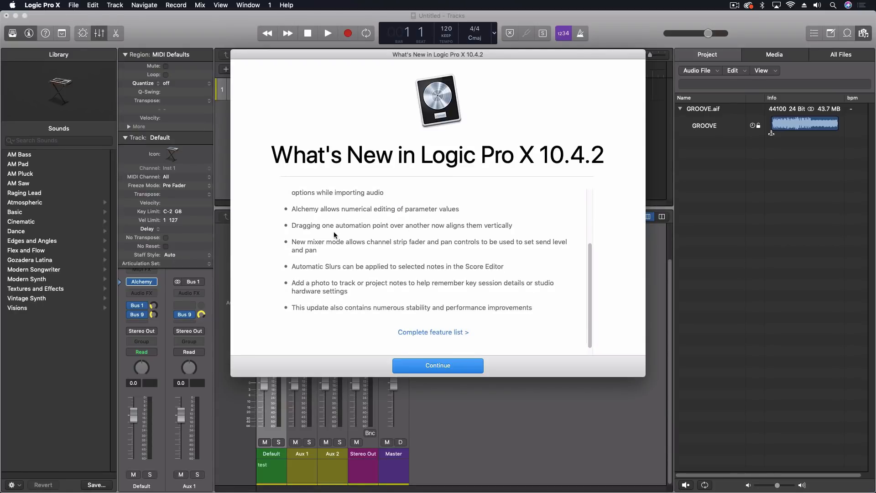
{"action": "mouse_move", "coordinate": [291, 230]}
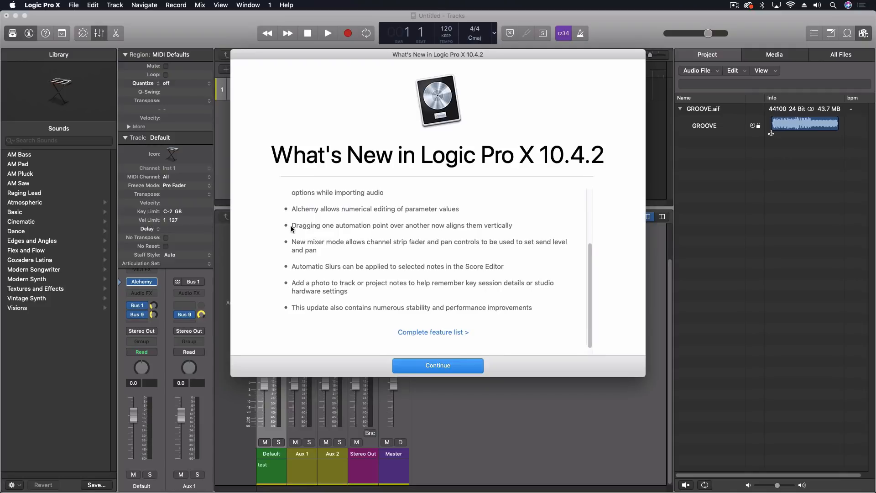
{"action": "mouse_move", "coordinate": [345, 233]}
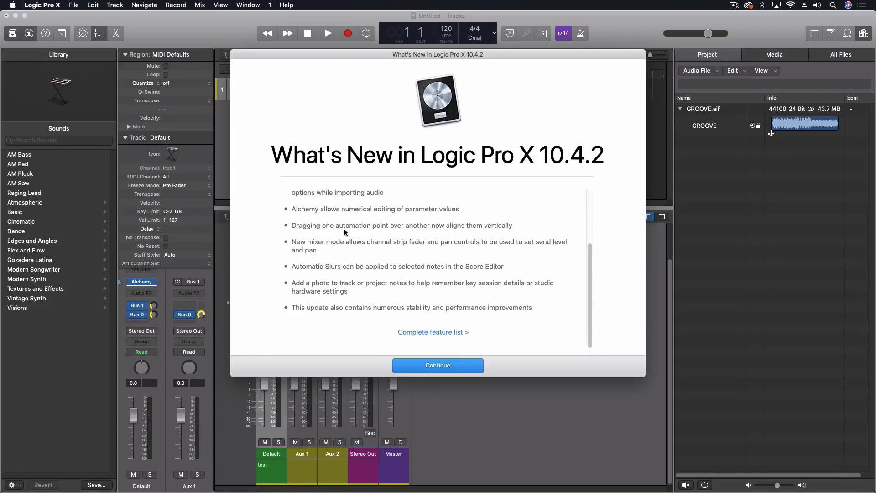
{"action": "mouse_move", "coordinate": [487, 233]}
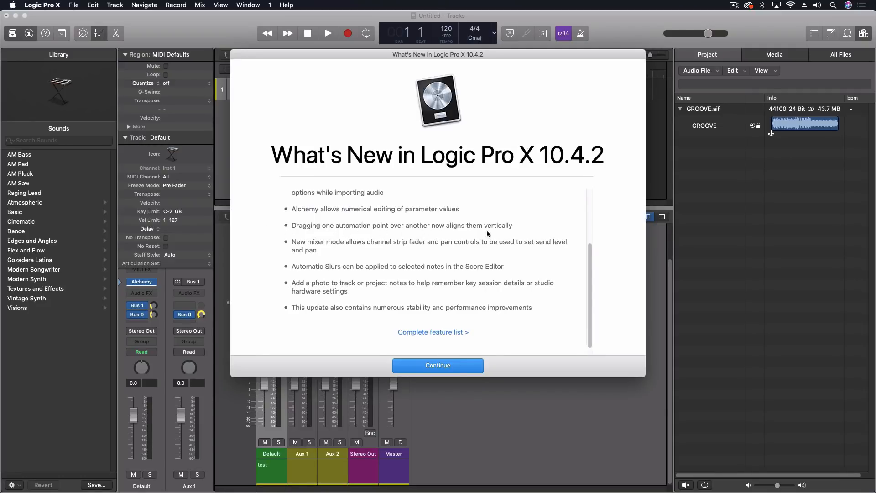
{"action": "mouse_move", "coordinate": [290, 237]}
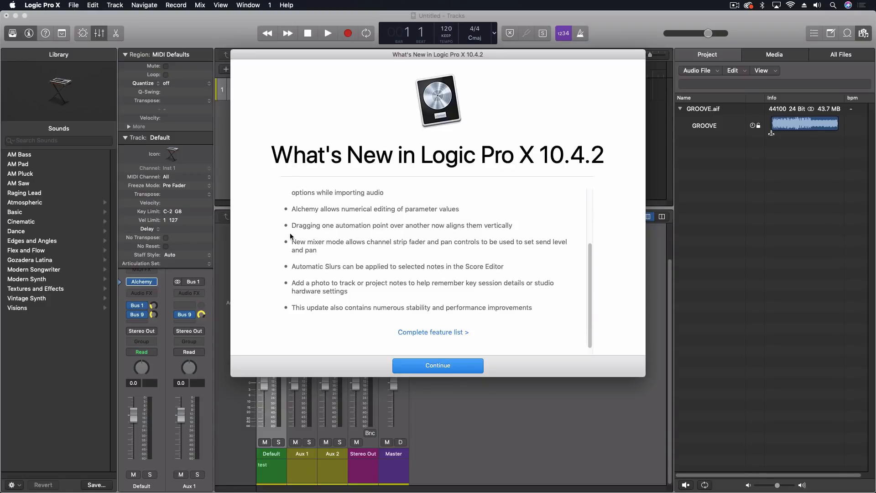
{"action": "mouse_move", "coordinate": [323, 266]}
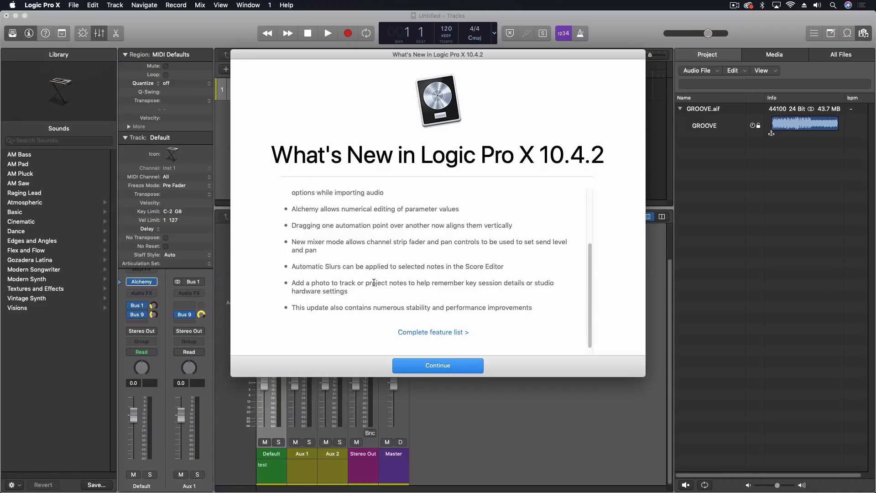
{"action": "mouse_move", "coordinate": [505, 290]}
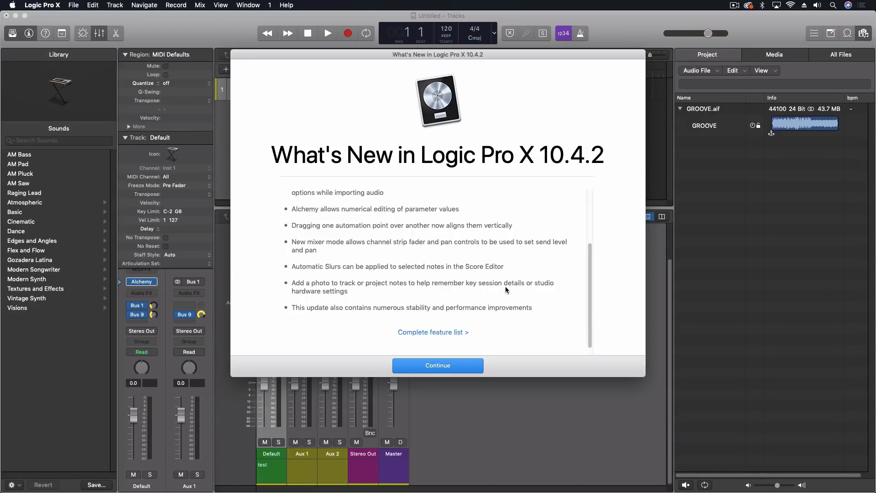
{"action": "mouse_move", "coordinate": [373, 305]}
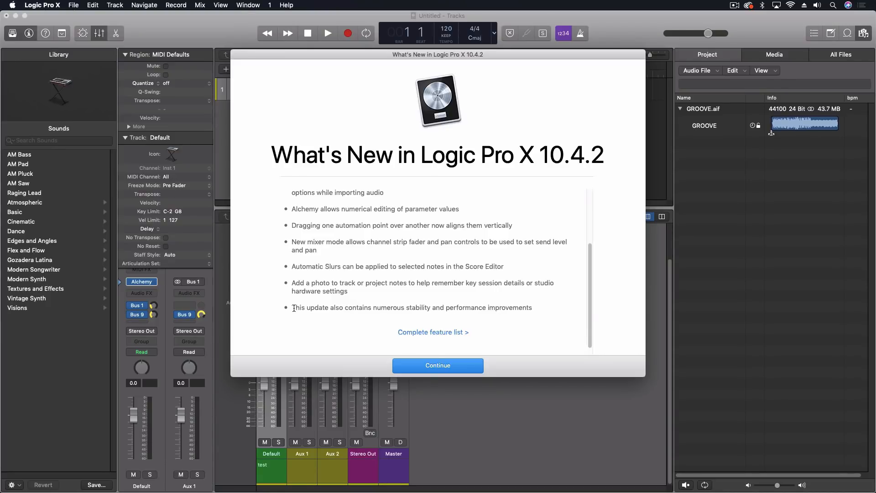
{"action": "mouse_move", "coordinate": [540, 297]}
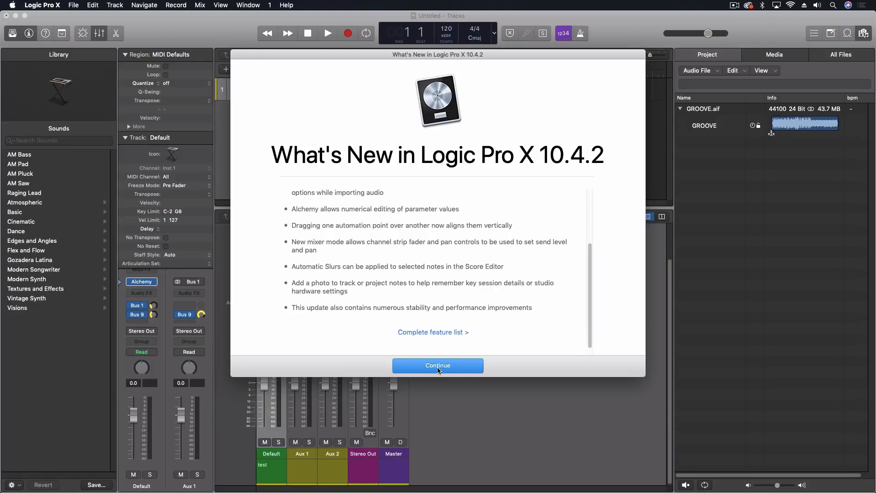
{"action": "left_click", "coordinate": [438, 365]}
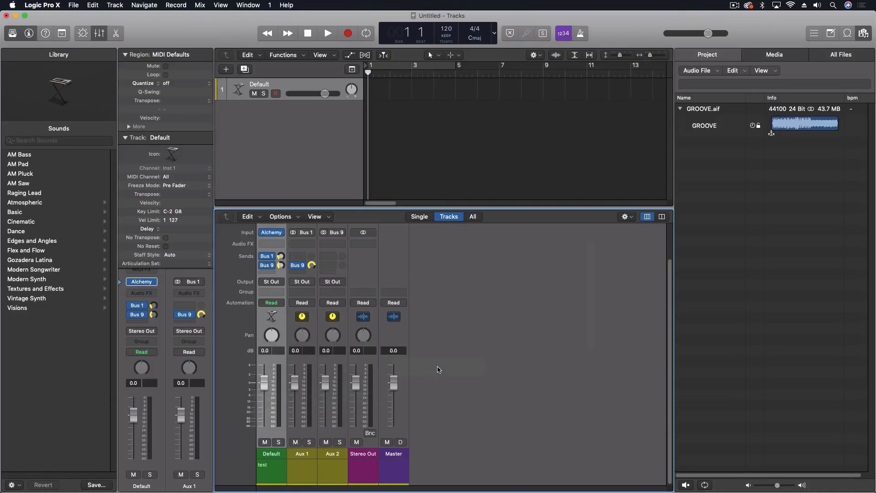